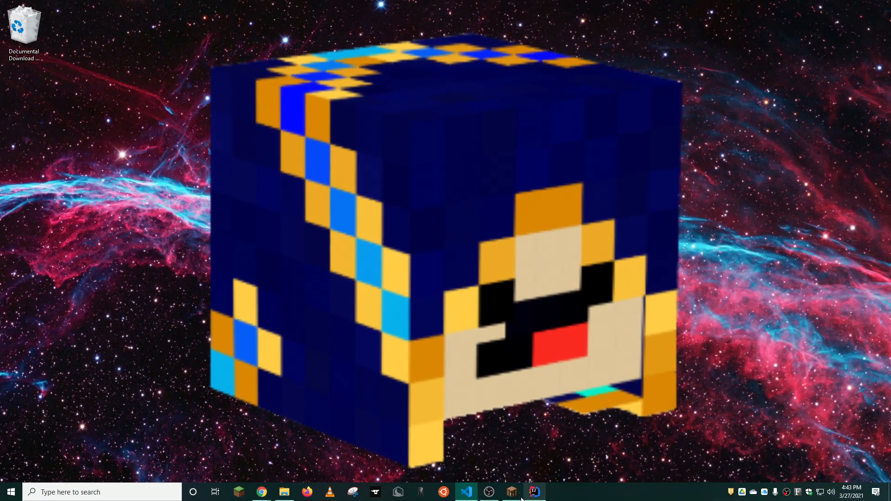
Step: Switch to IntelliJ IDEA to show the finished mod running in Minecraft 1.16.5
left_click(534, 491)
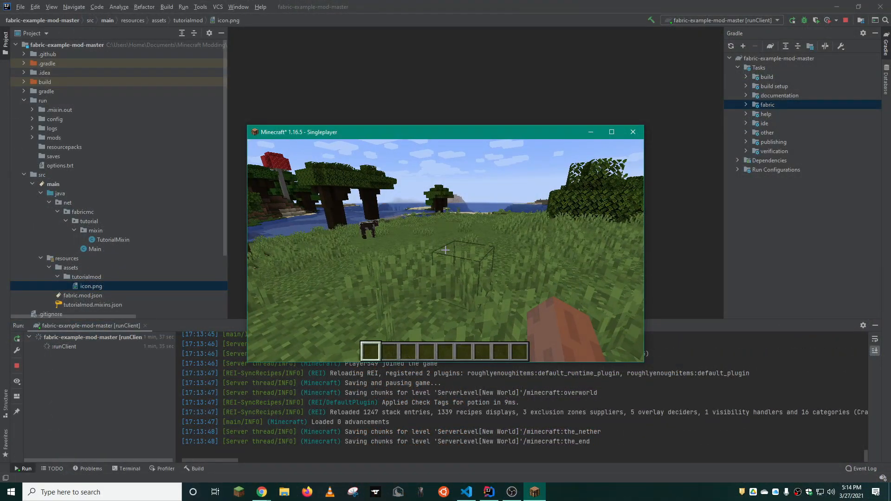
left_click(261, 493)
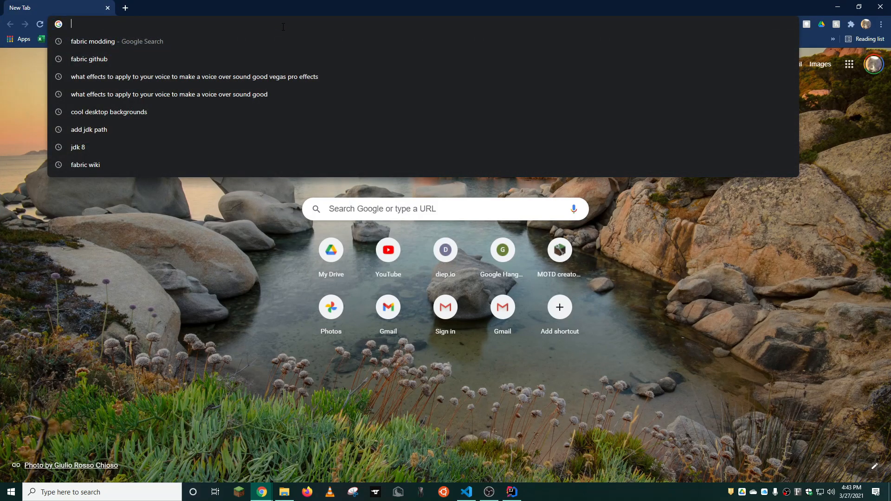
Step: Go to FabricMC on GitHub and download the fabric-example-mod repository as a zip
left_click(89, 58)
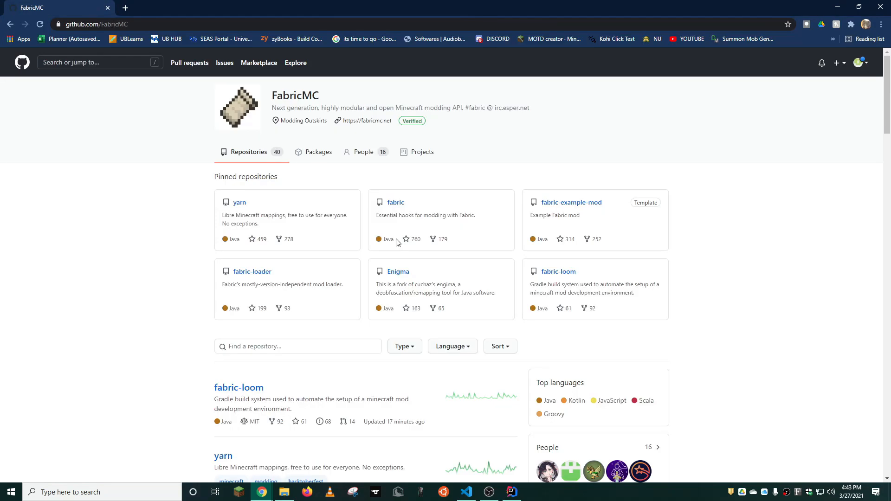
mouse_move(560, 214)
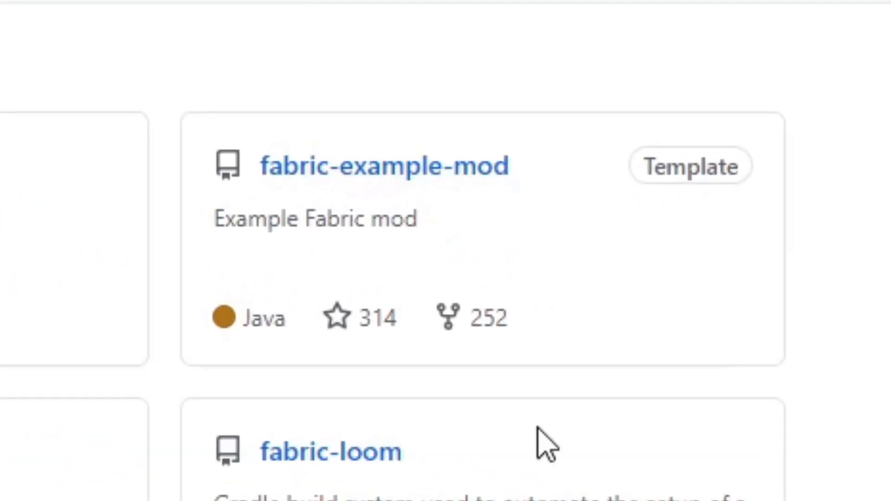
left_click(385, 166)
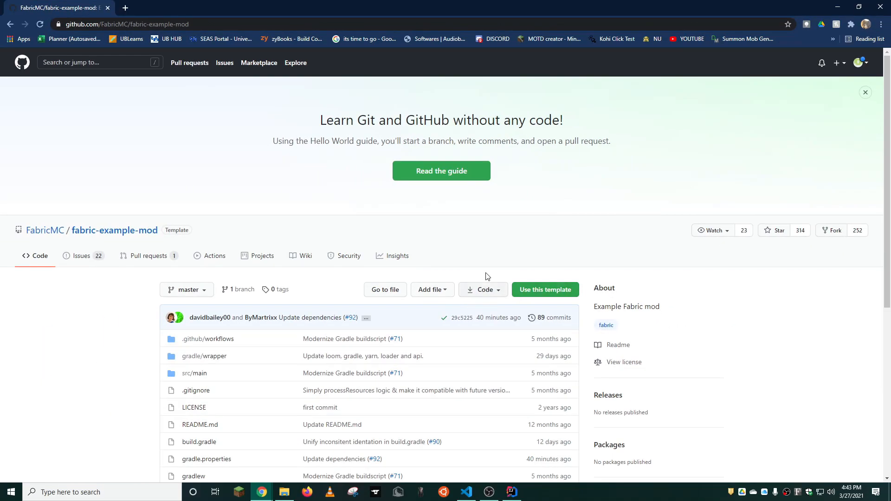
left_click(482, 289)
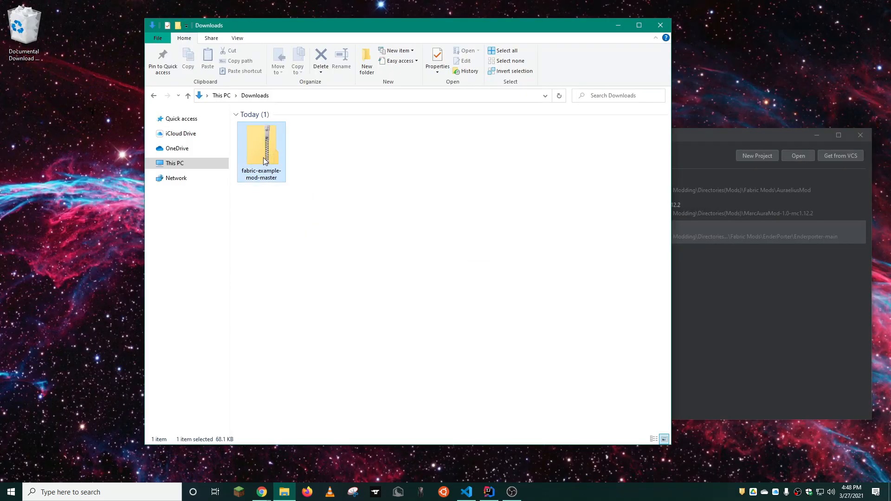
Step: Extract the fabric-example-mod zip with 7-Zip into Minecraft Modding > Directories(Mods) > Tutorial
right_click(261, 151)
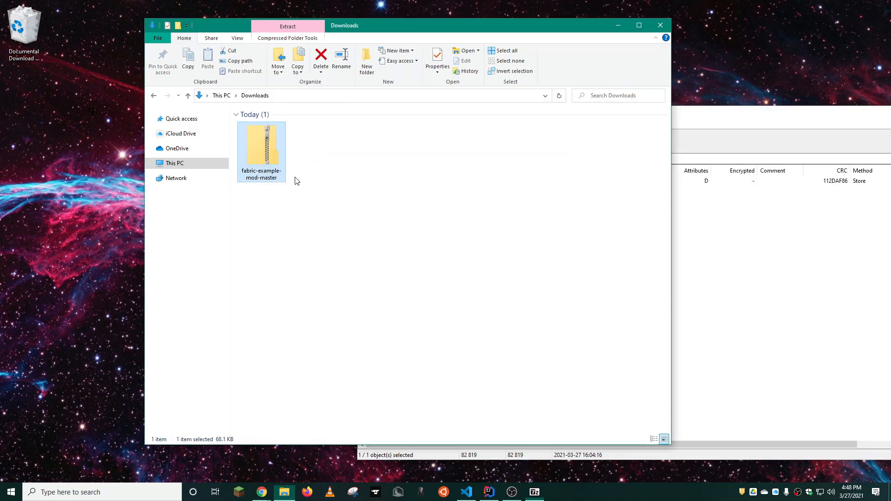
left_click(287, 26)
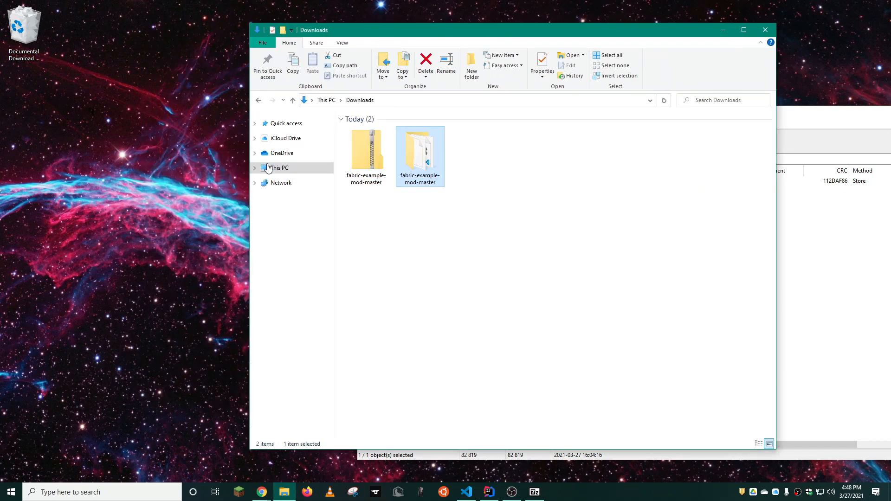
left_click(255, 168)
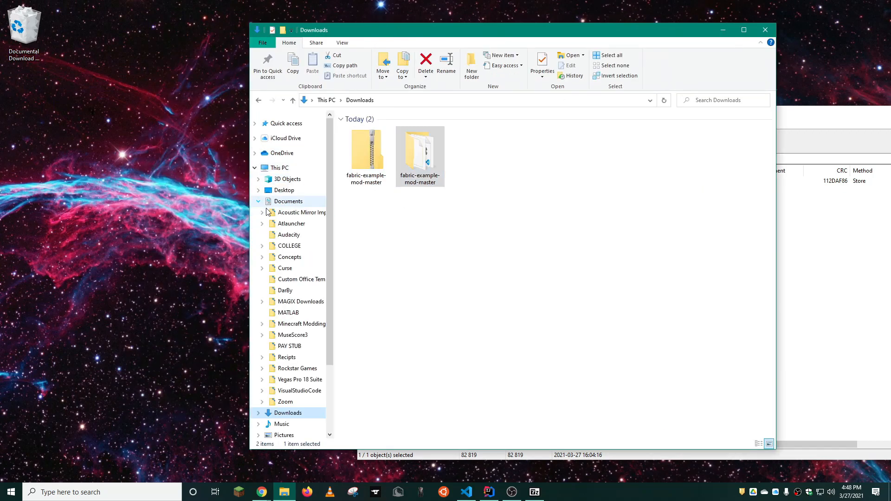
left_click(262, 324)
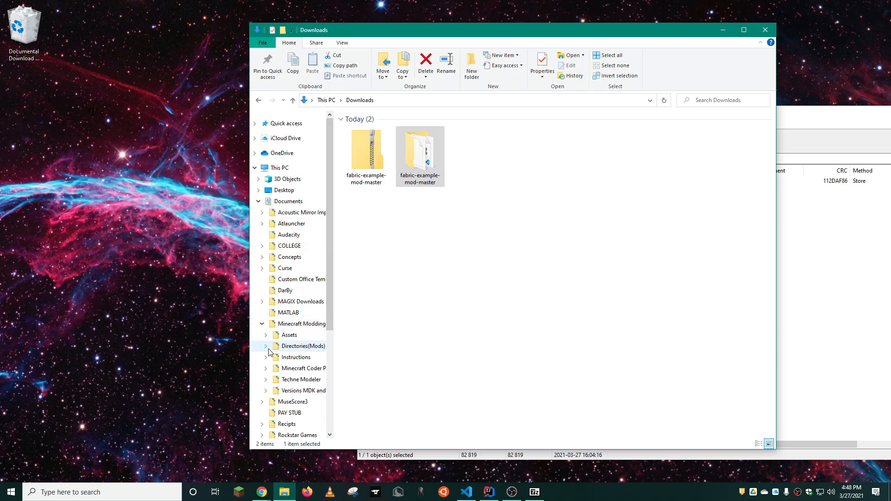
left_click(266, 346)
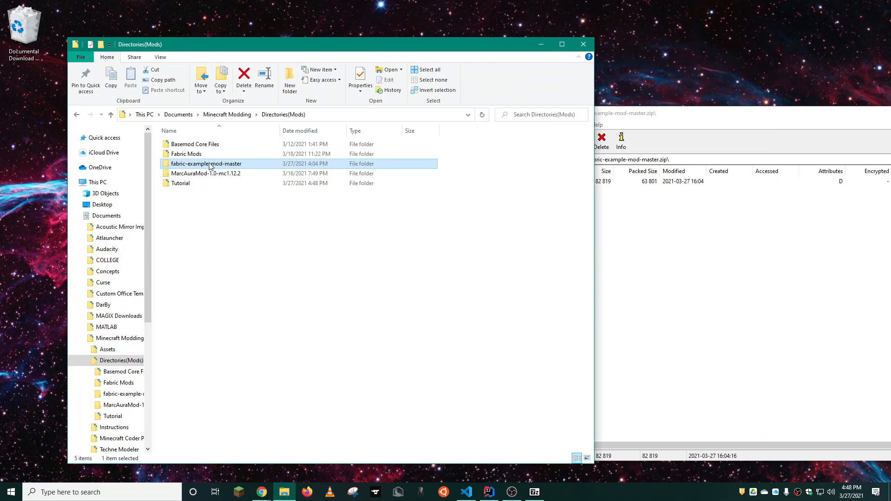
left_click(180, 183)
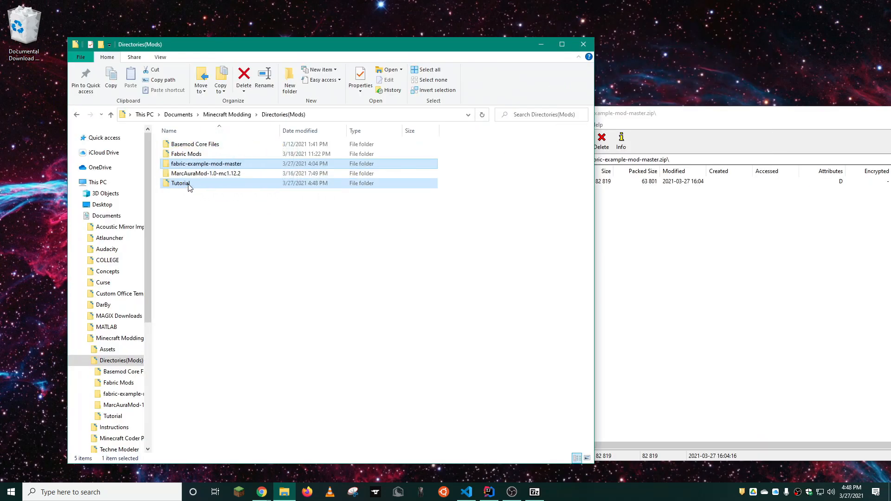
double_click(180, 183)
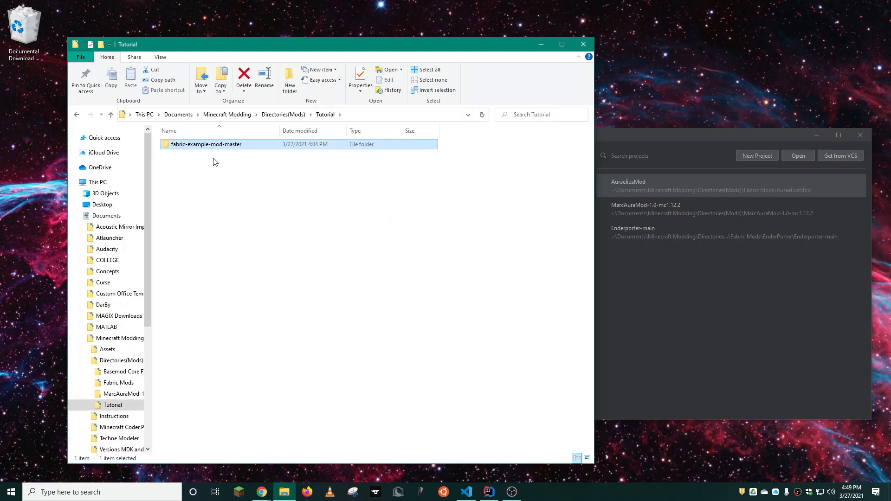
Step: Open the fabric-example-mod-master folder and delete its LICENSE file
double_click(206, 144)
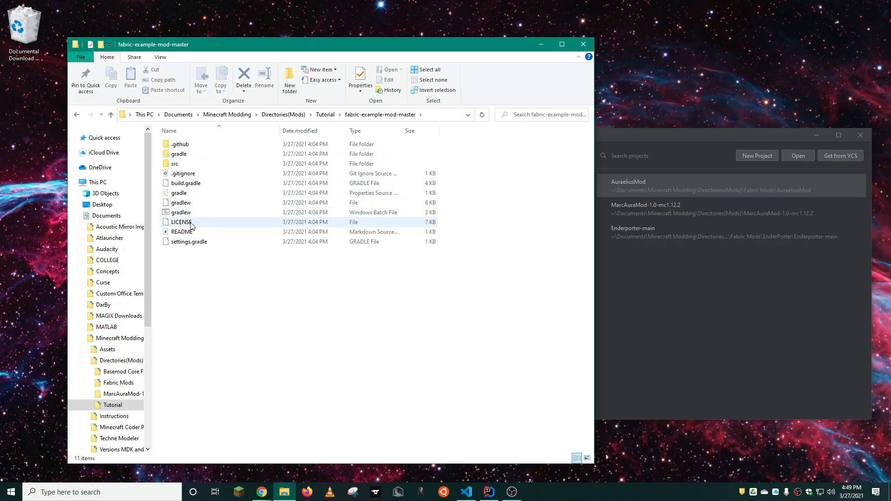
left_click(182, 222)
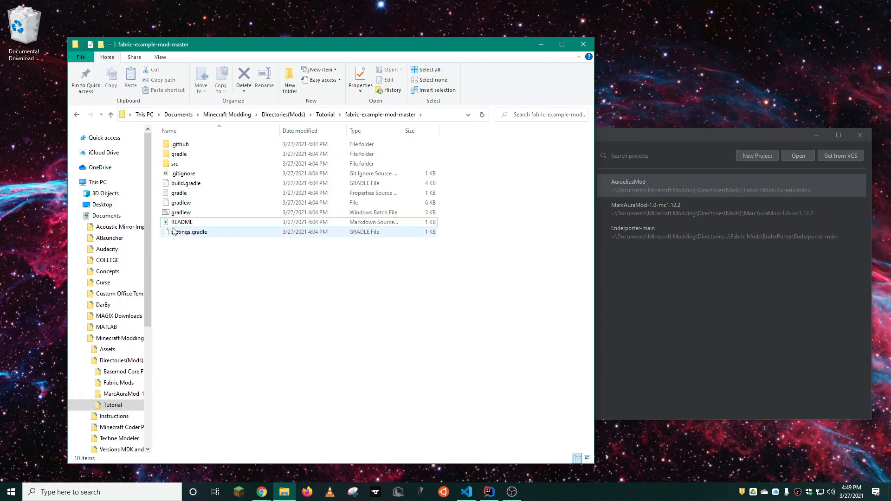
left_click(182, 222)
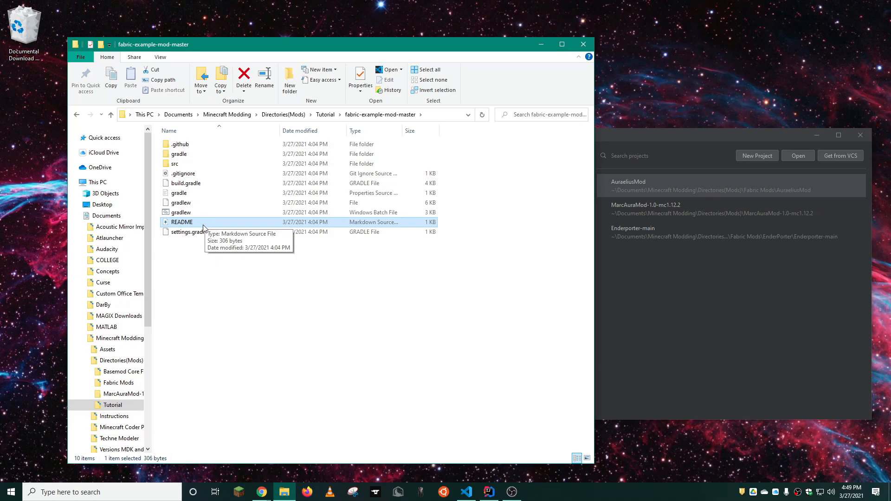
mouse_move(209, 261)
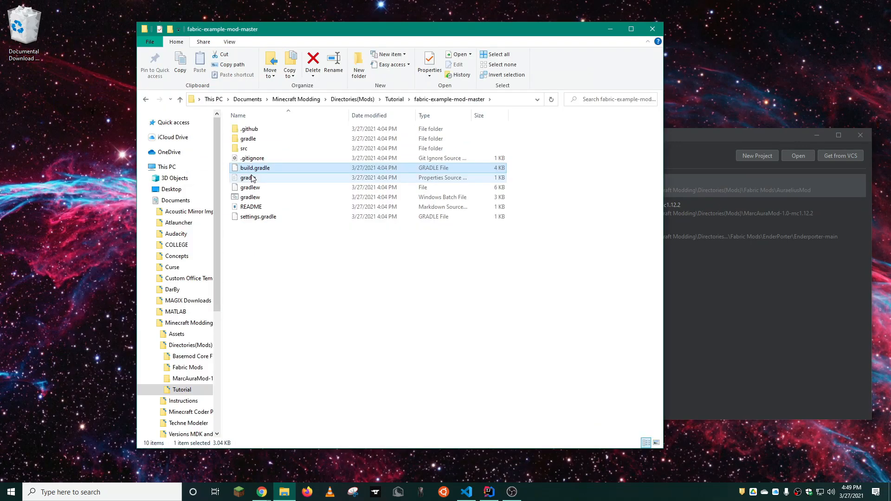
mouse_move(264, 171)
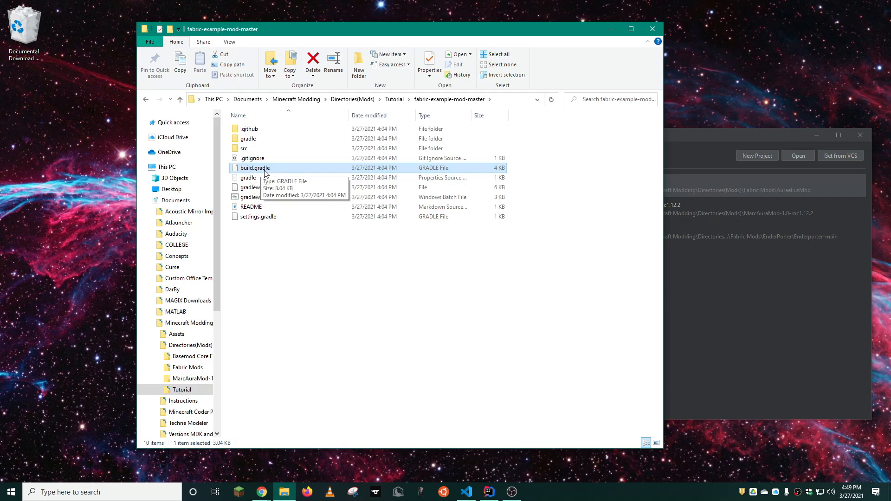
mouse_move(325, 25)
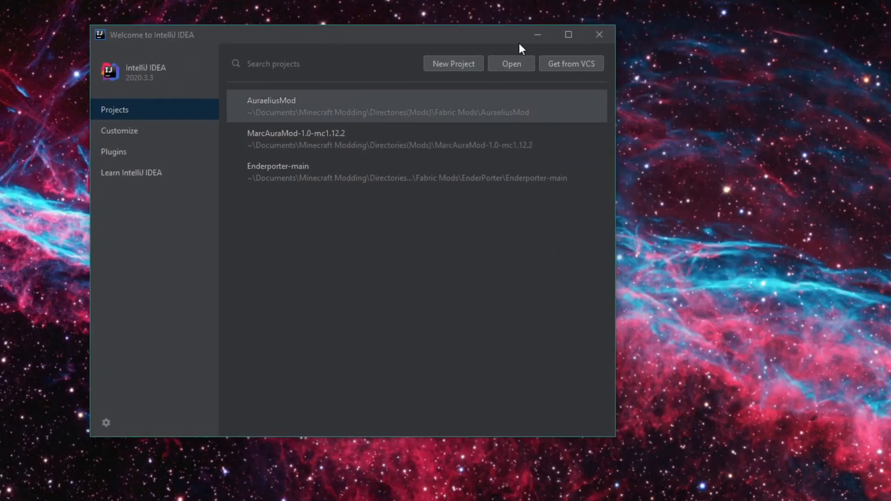
Step: Open Tutorial/fabric-example-mod-master/build.gradle and trust the Gradle project
left_click(510, 63)
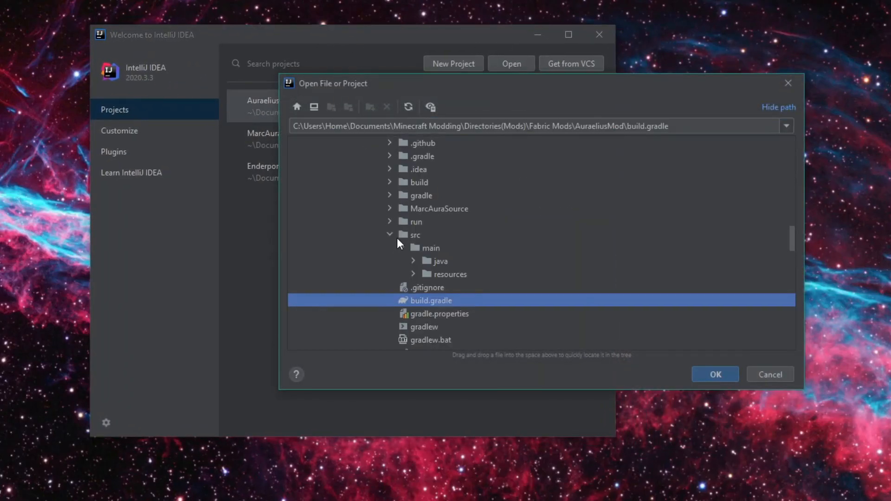
left_click(391, 234)
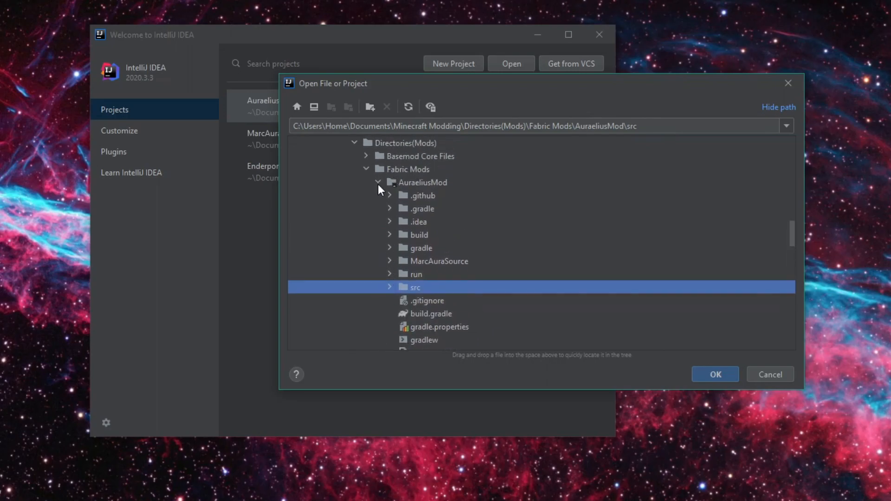
left_click(432, 248)
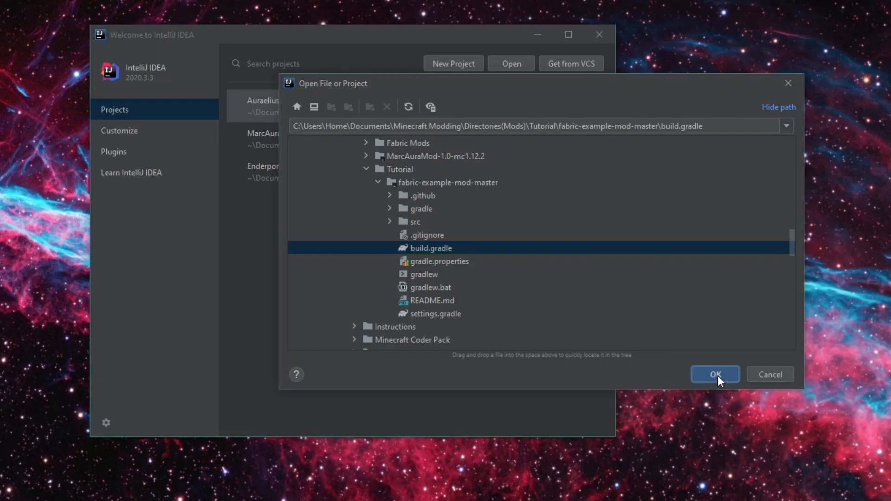
left_click(715, 374)
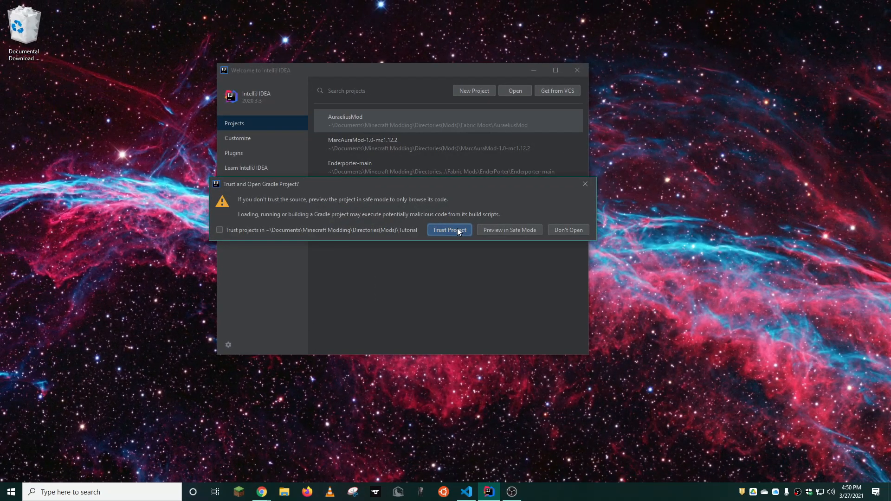
left_click(449, 230)
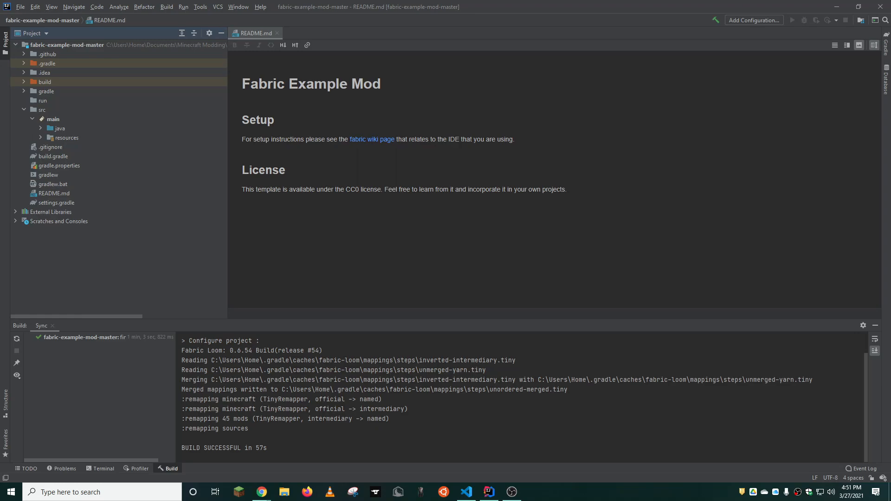
mouse_move(203, 126)
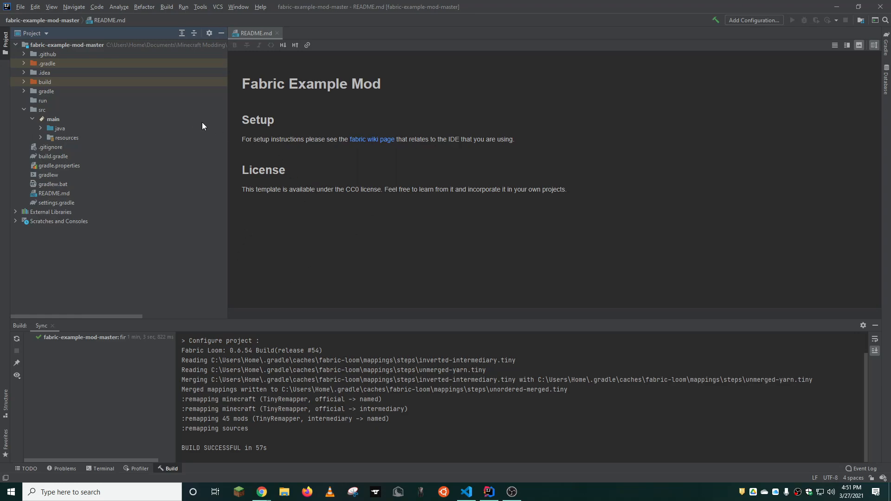
Step: Expand the java sources to view the ExampleMod class and mixin package
left_click(41, 129)
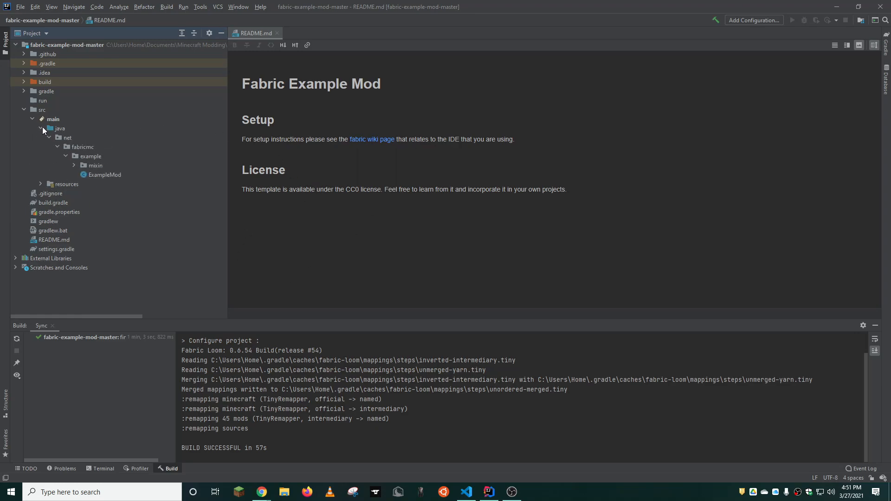
left_click(104, 175)
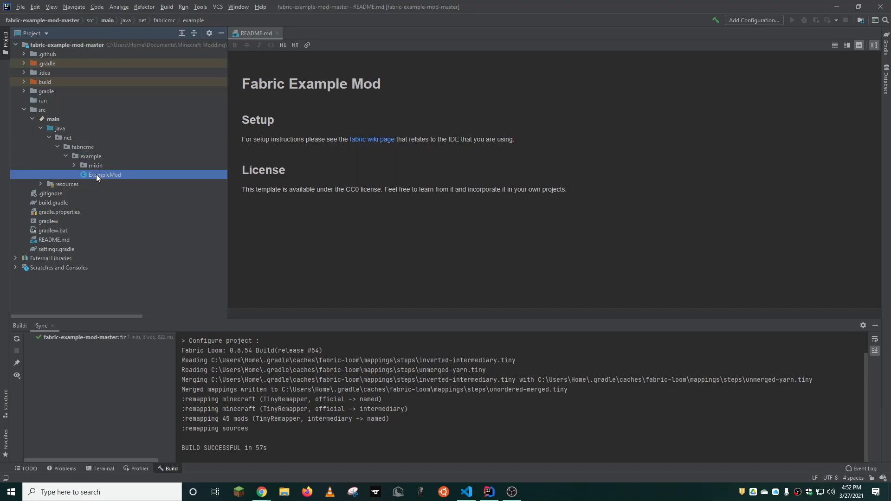
left_click(74, 166)
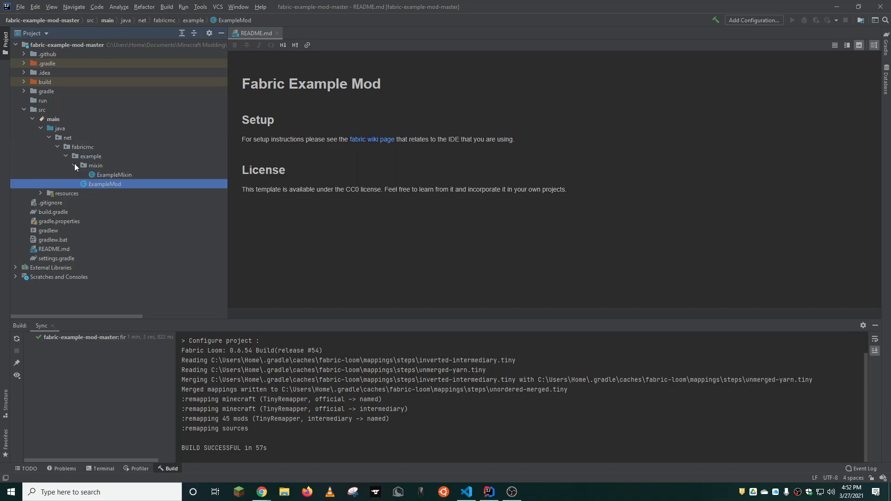
left_click(886, 49)
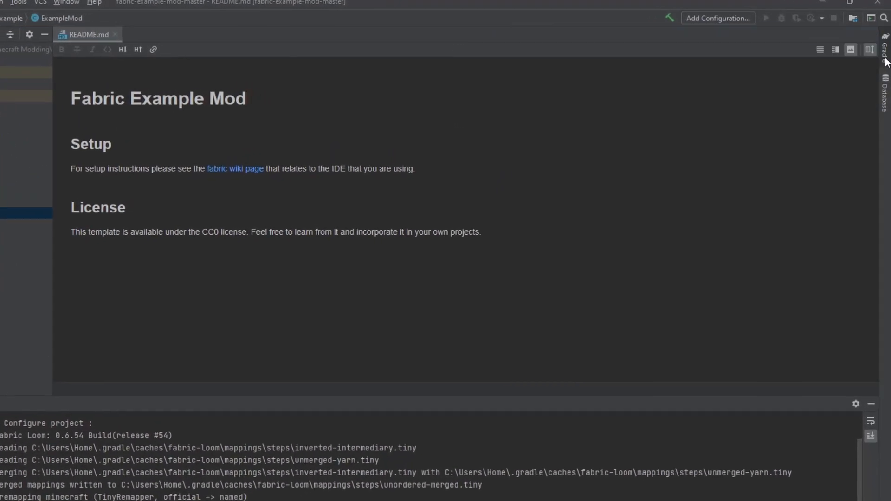
Step: Run the fabric runClient Gradle task to launch Minecraft, then hide the Gradle panel
left_click(885, 41)
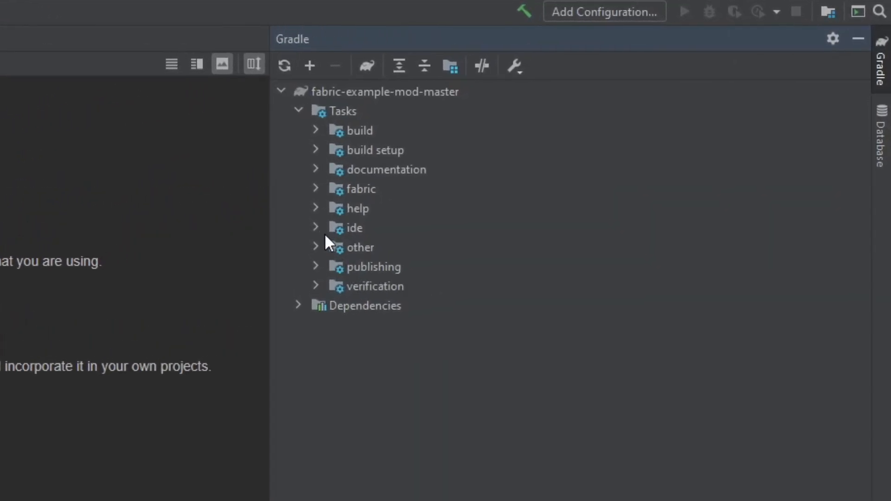
left_click(316, 189)
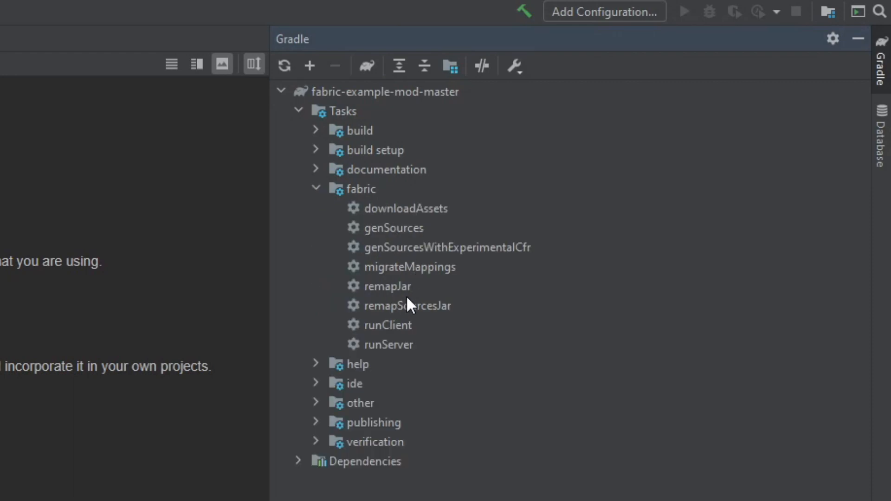
double_click(398, 325)
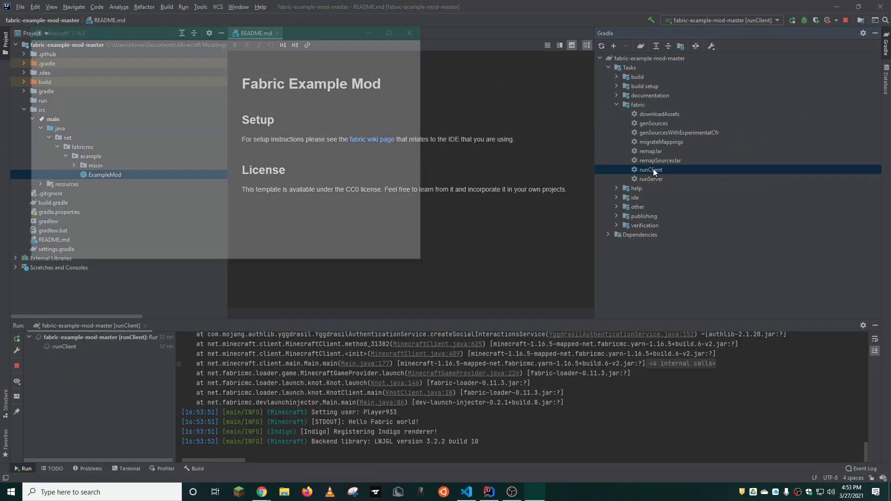
double_click(650, 170)
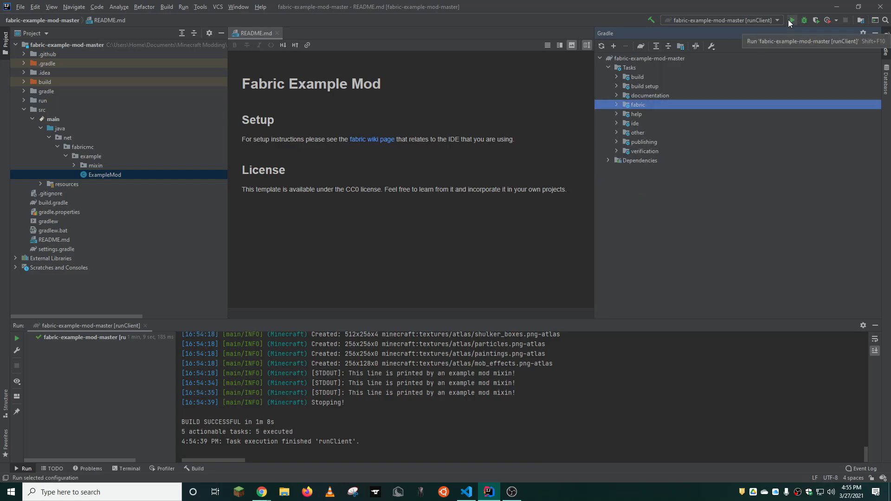
mouse_move(838, 58)
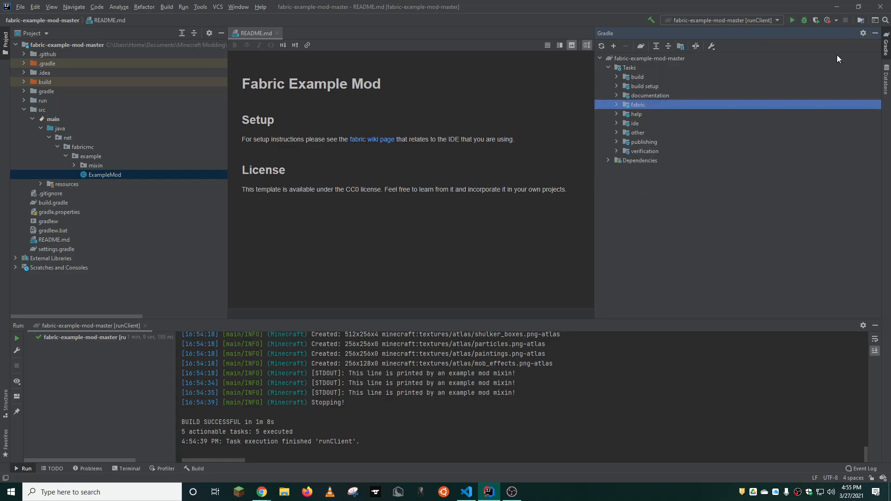
left_click(792, 20)
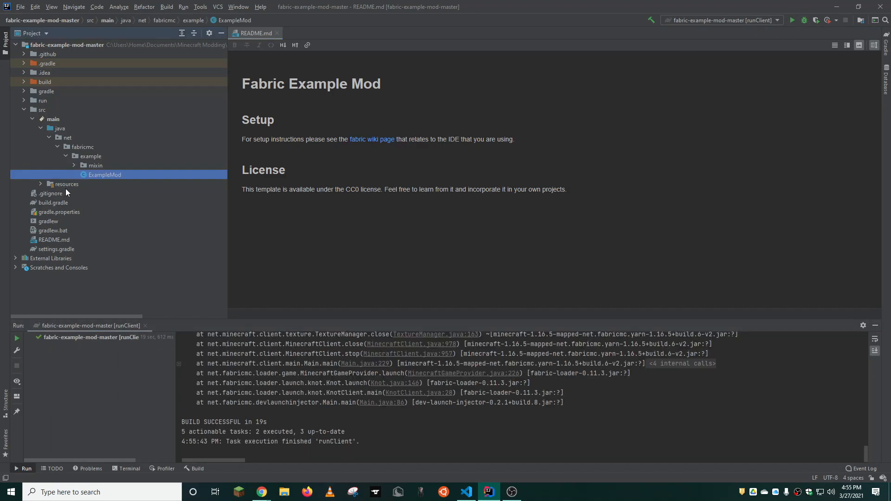
mouse_move(49, 253)
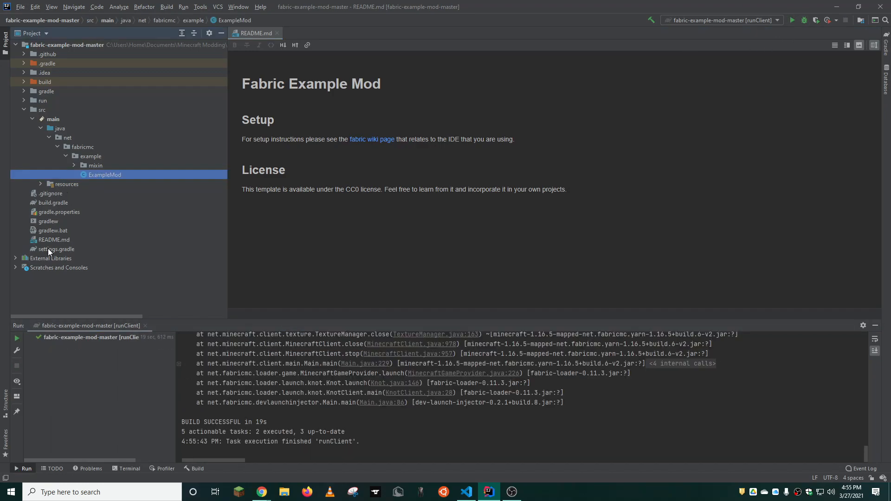
Step: Create a 'tutorial' package under fabricmc and move mixin and ExampleMod into it
double_click(55, 249)
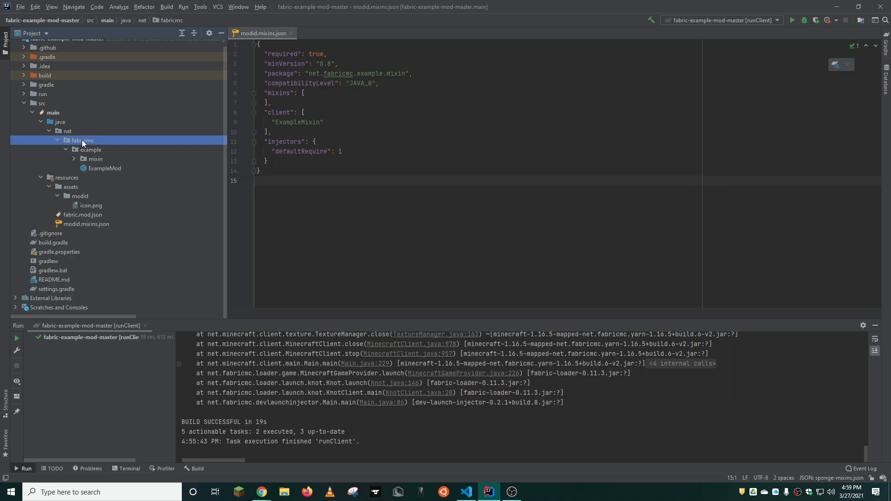
right_click(83, 140)
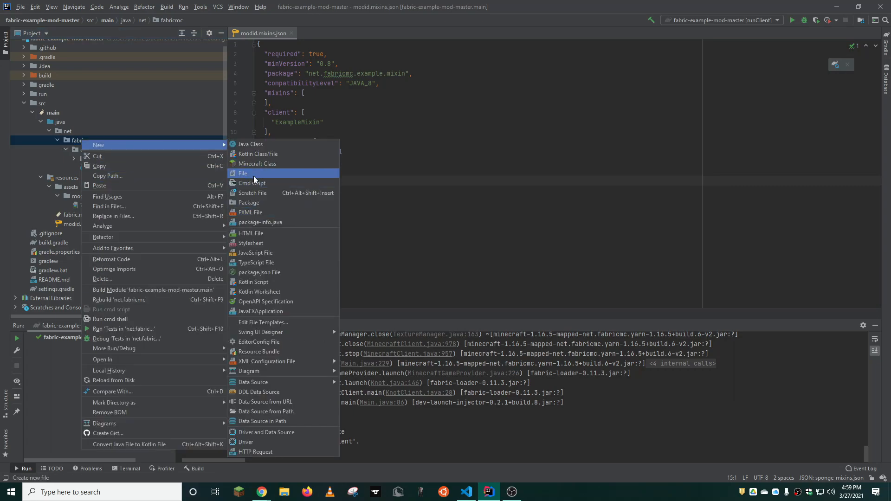
left_click(248, 203)
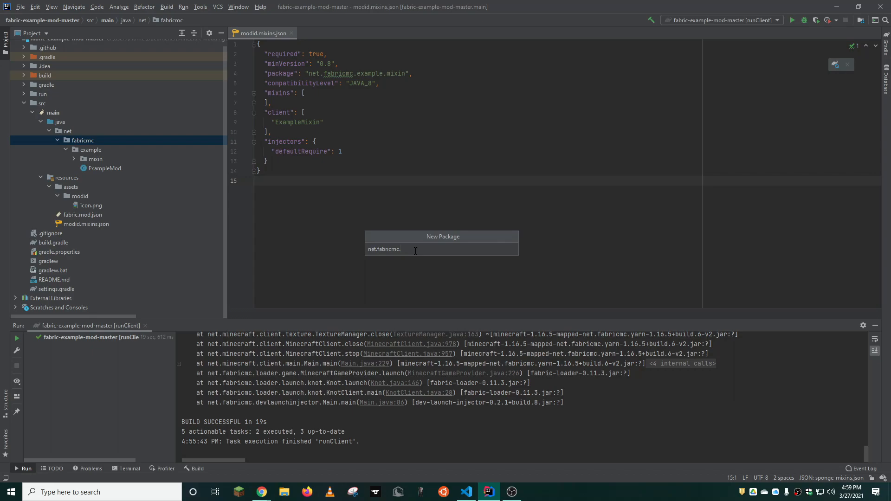
type("tutori")
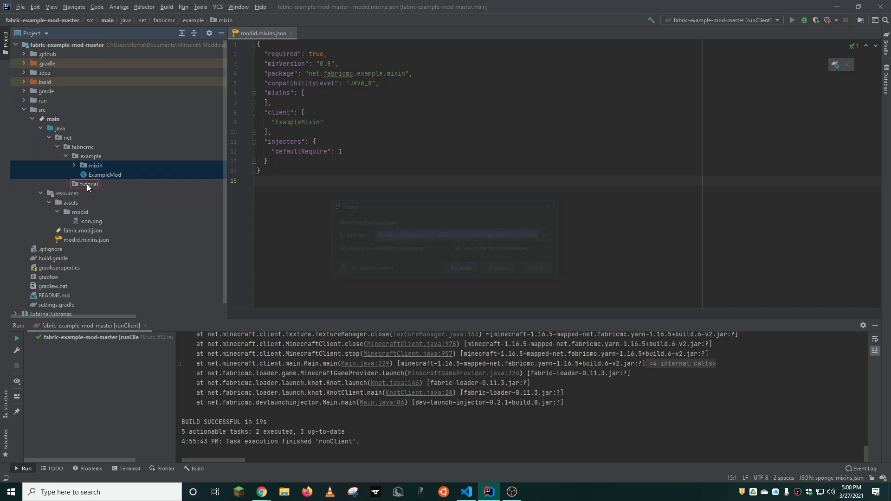
left_click(463, 269)
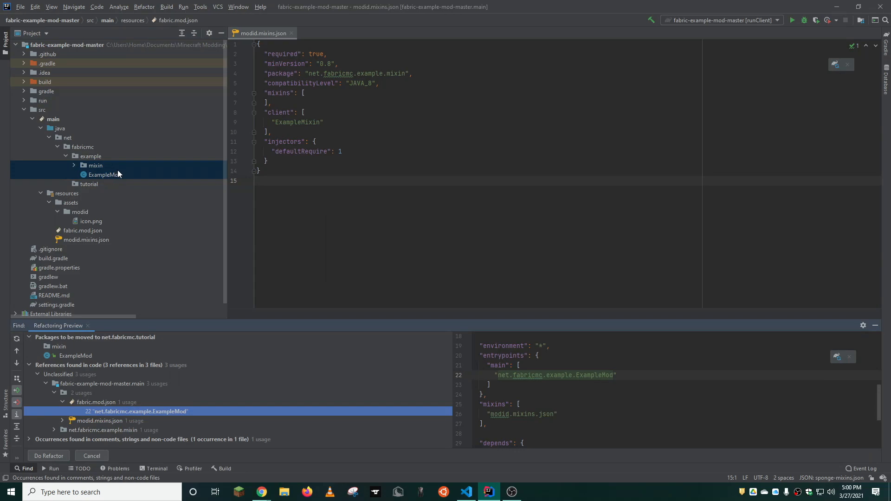
left_click(91, 455)
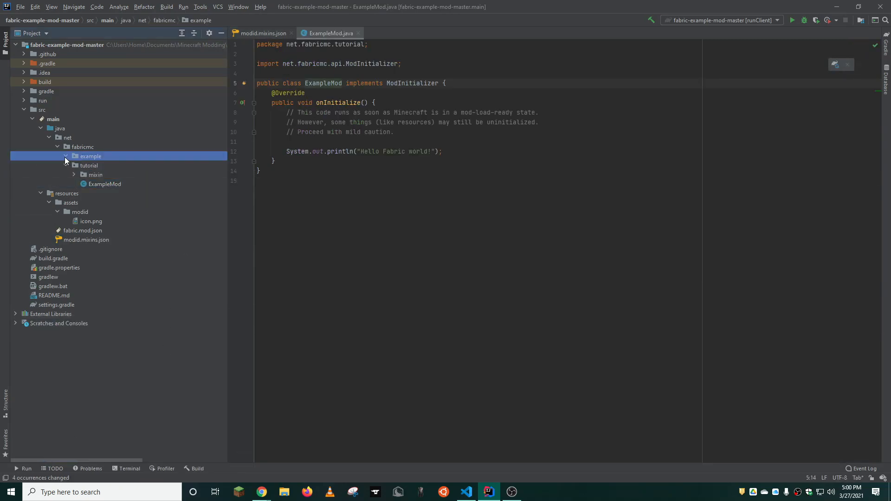
Step: Delete the leftover empty example package
right_click(90, 156)
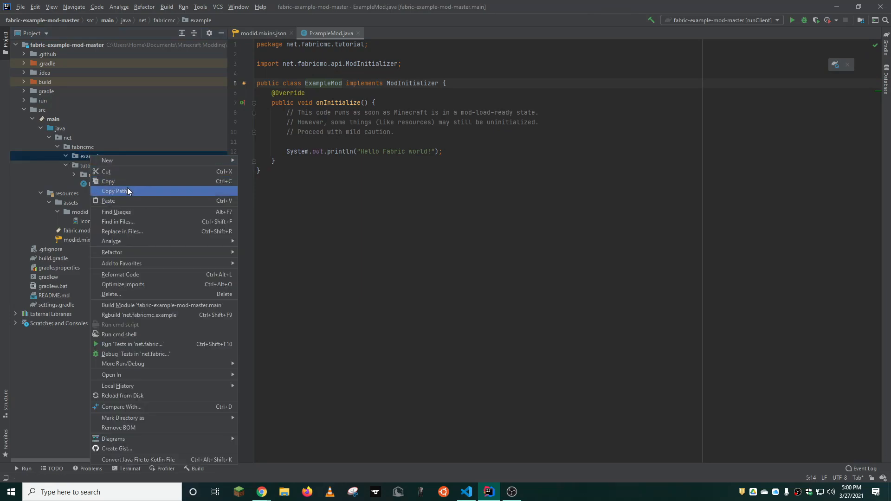
left_click(111, 294)
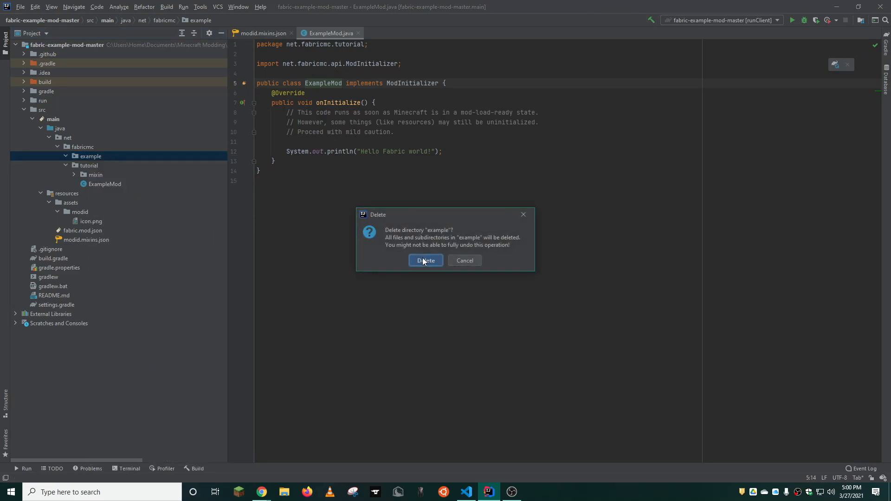
left_click(425, 260)
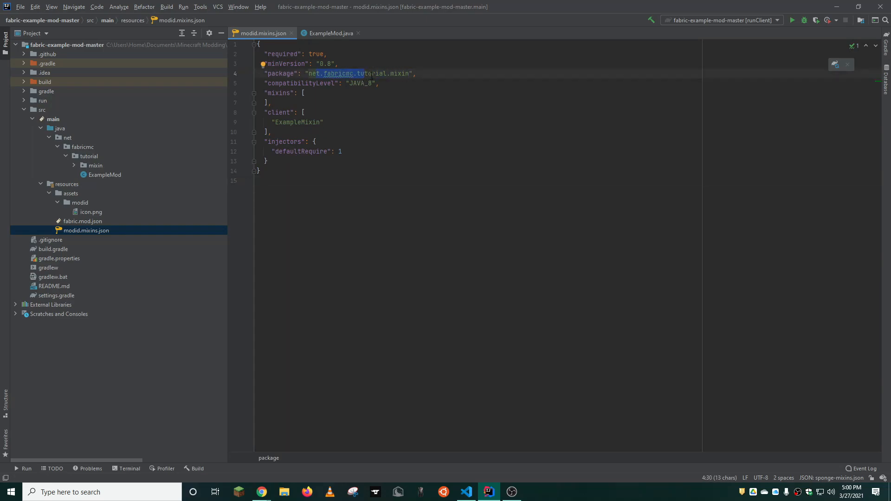
Step: Rename the ExampleMixin class to TutorialMixin
left_click(74, 165)
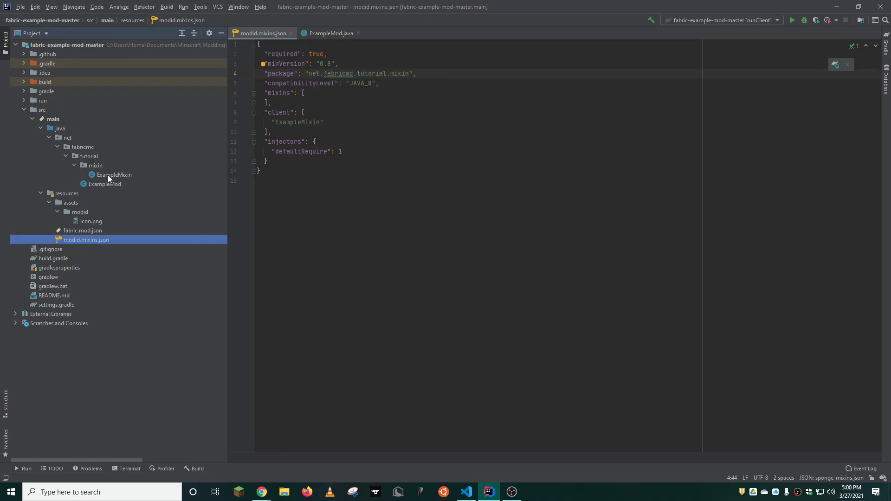
left_click(105, 184)
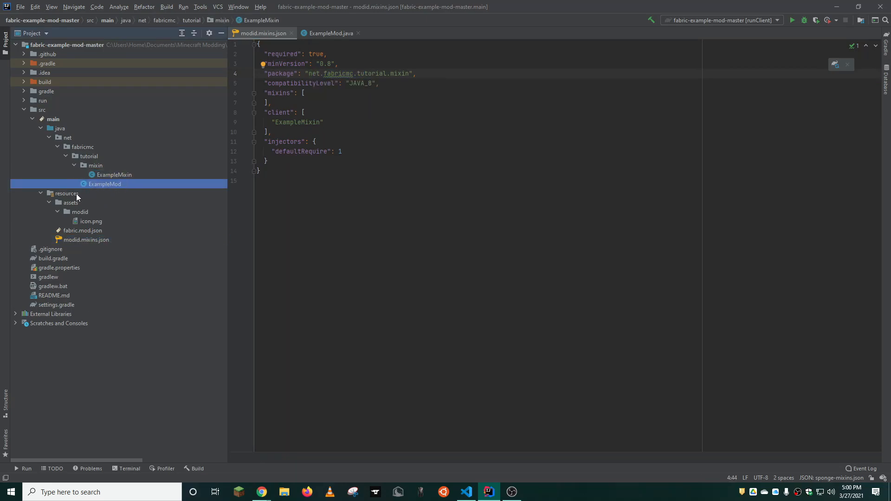
right_click(105, 184)
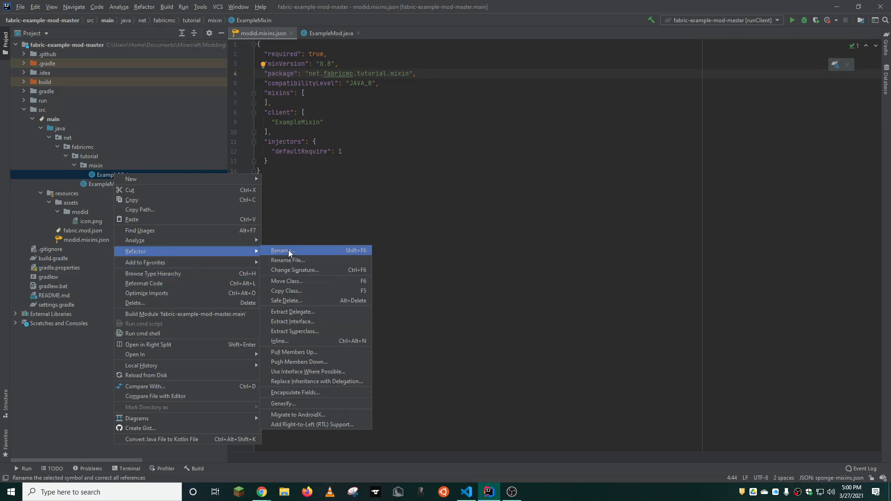
left_click(281, 251)
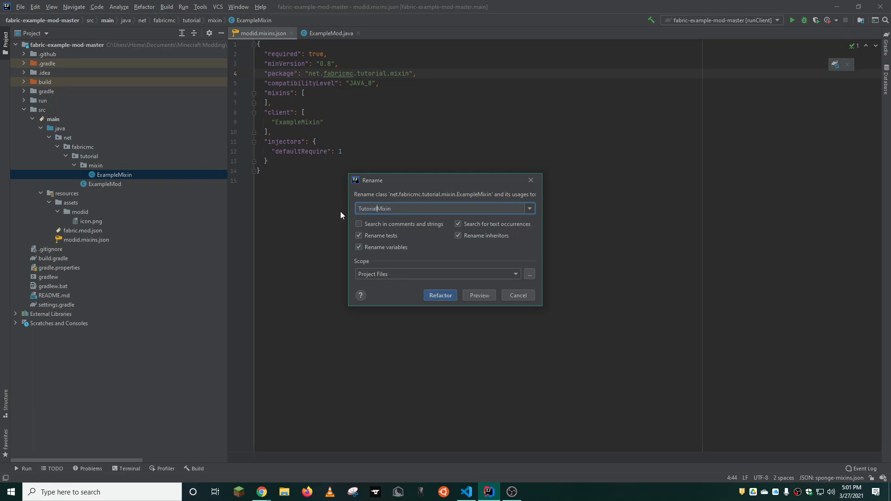
left_click(440, 295)
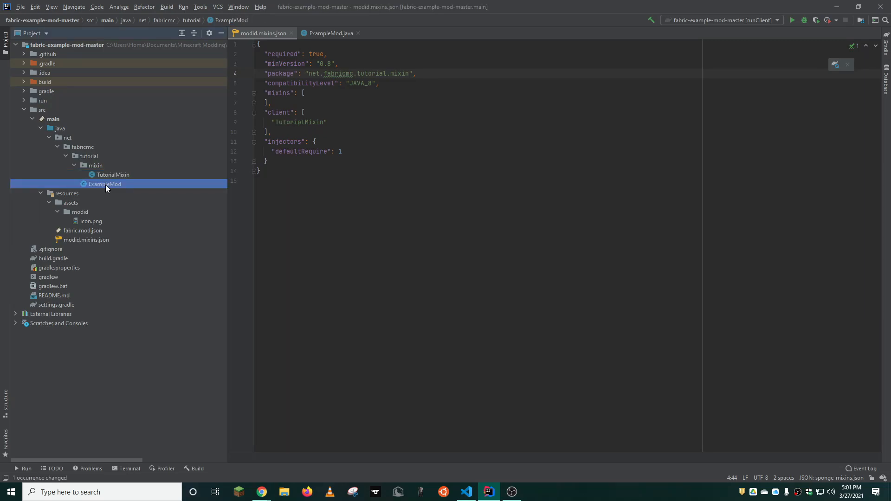
Step: Rename ExampleMod to Main, previewing and applying the refactor
right_click(105, 184)
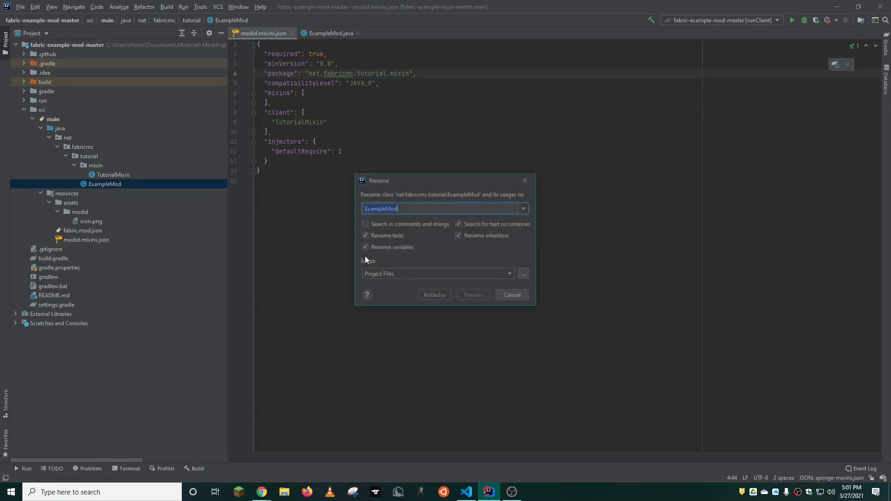
type("Main")
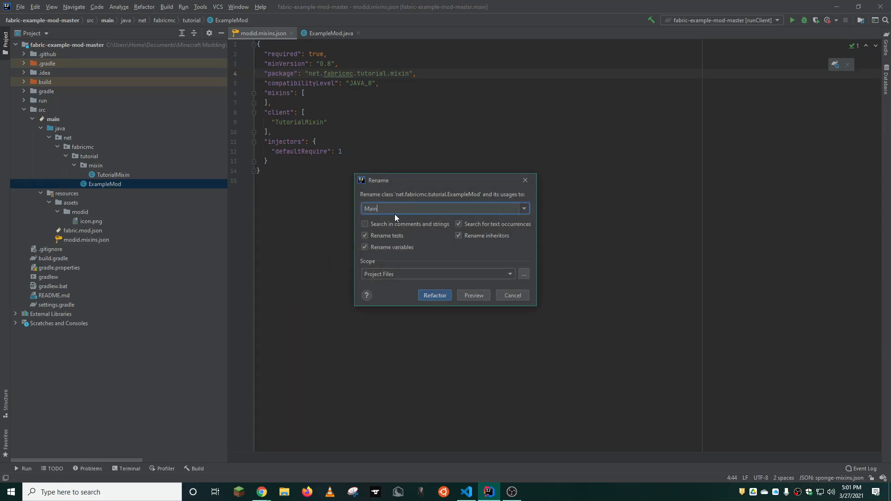
left_click(473, 295)
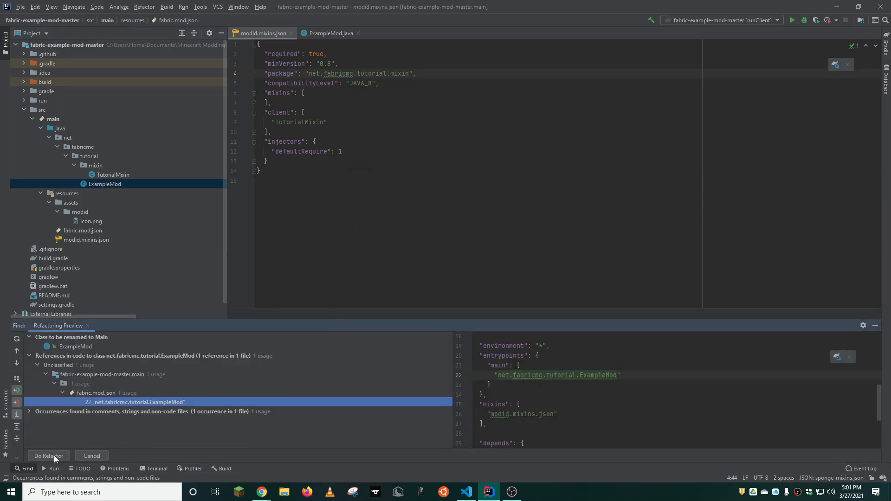
left_click(48, 455)
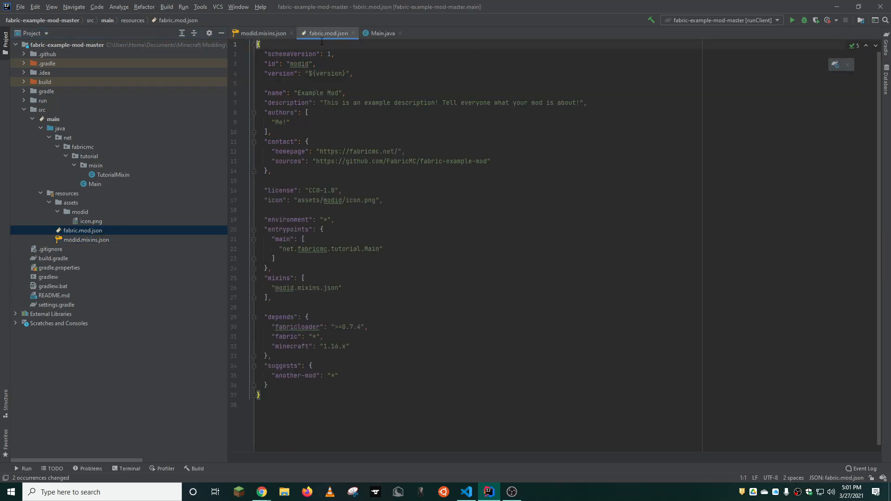
mouse_move(262, 33)
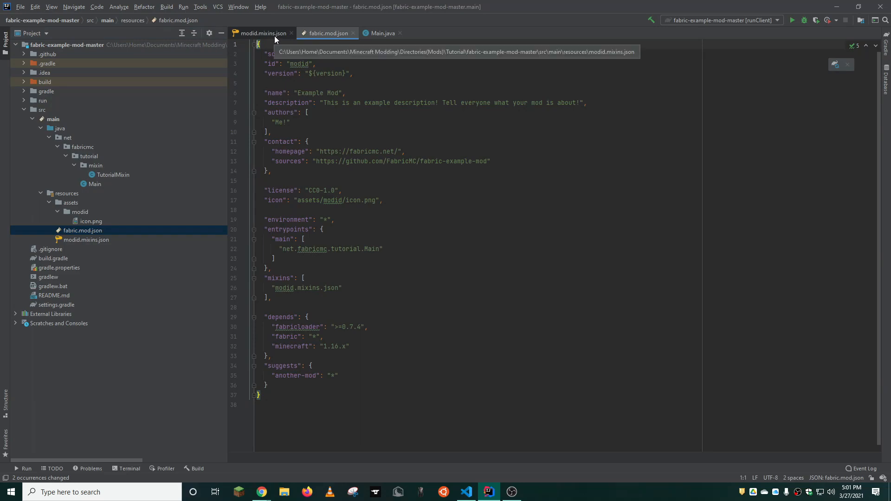
Step: Change the mod id in fabric.mod.json from modid to tutorialmod
left_click(261, 33)
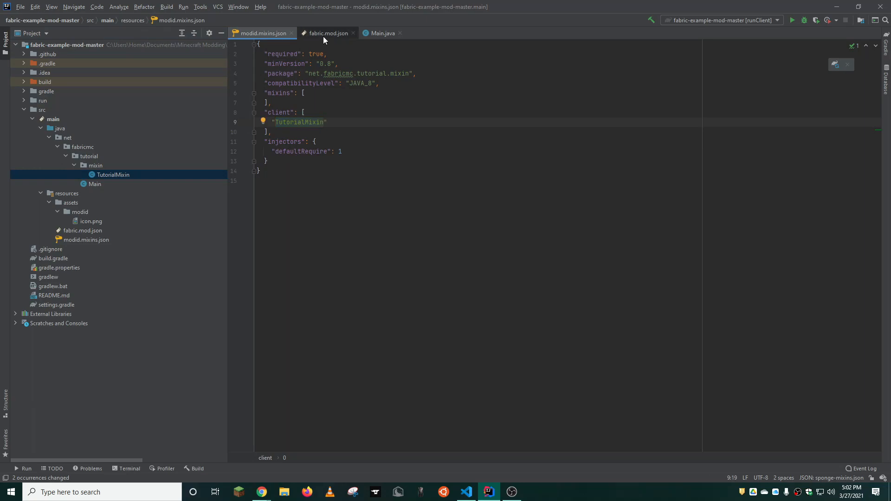
left_click(327, 33)
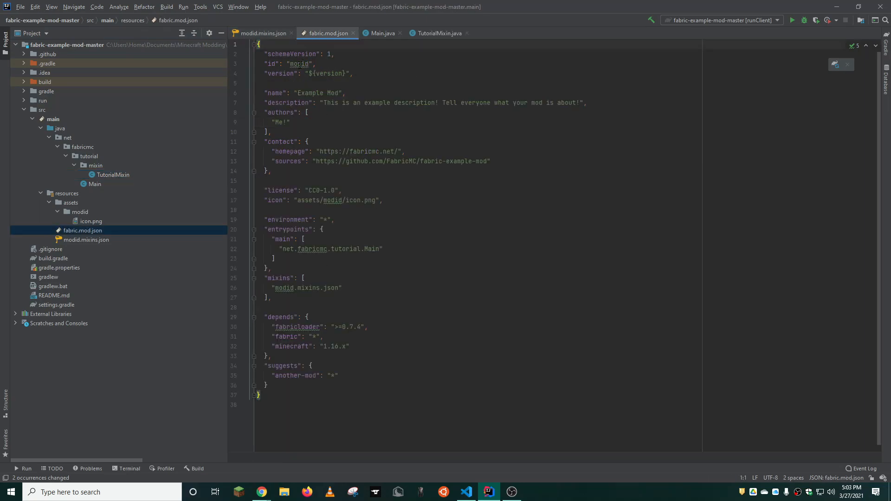
double_click(299, 63)
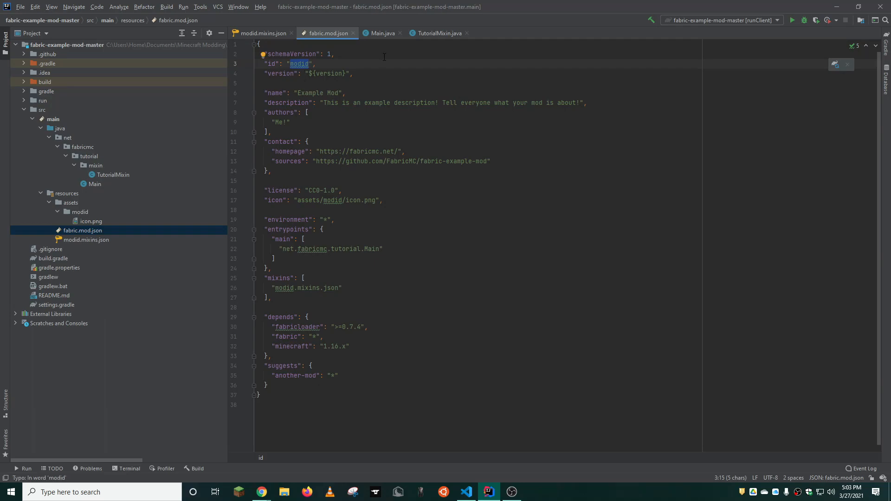
type("tutorual")
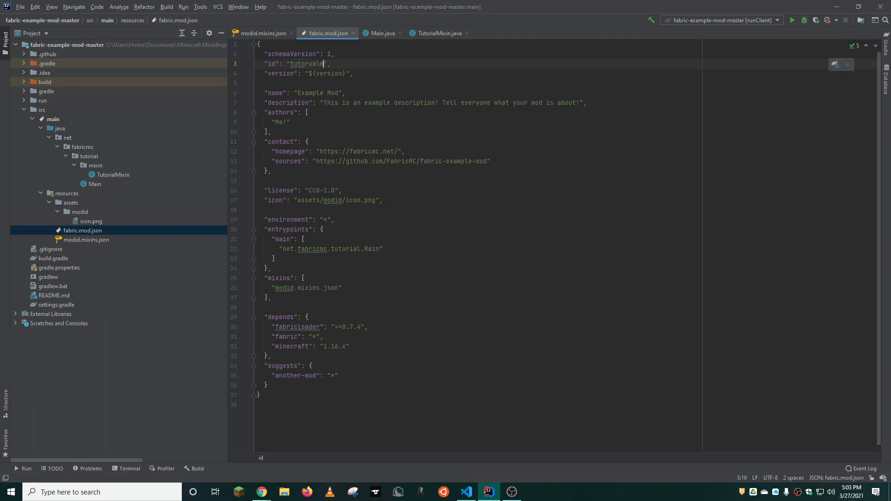
key("Backspace")
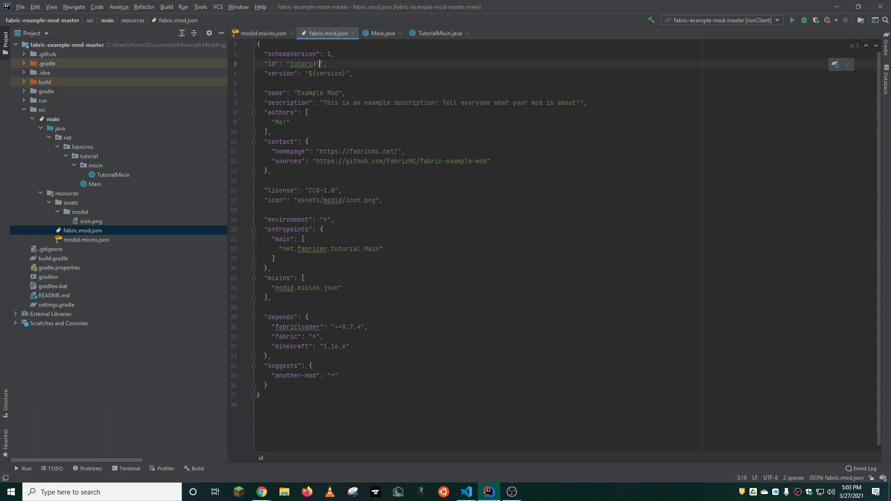
type("mod")
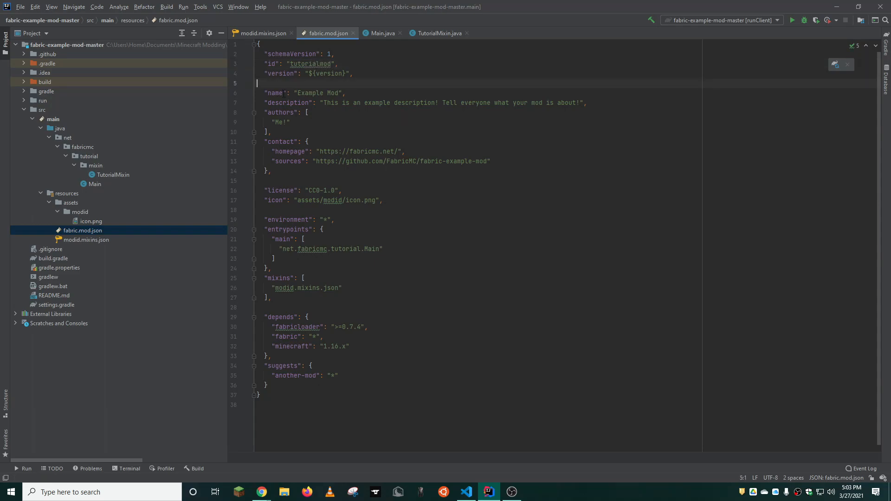
Step: Set the mod name to Tutorial Mod and description to Tutorial Description
double_click(311, 93)
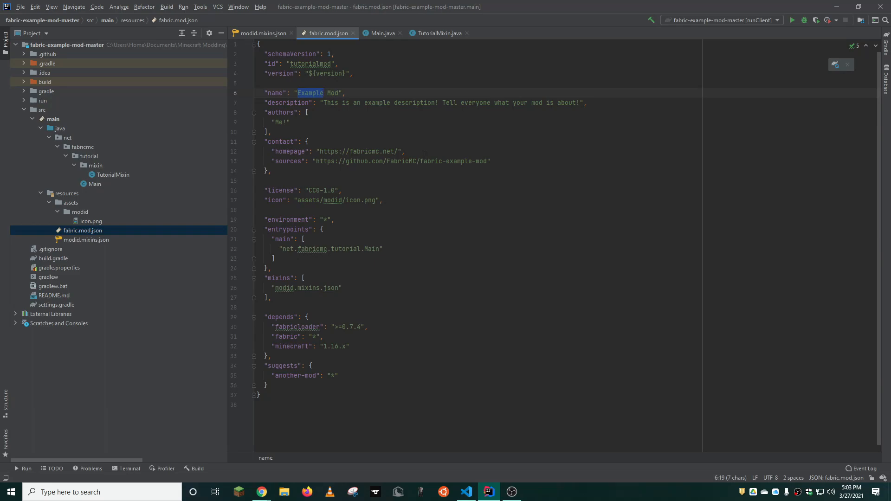
type("Tutor")
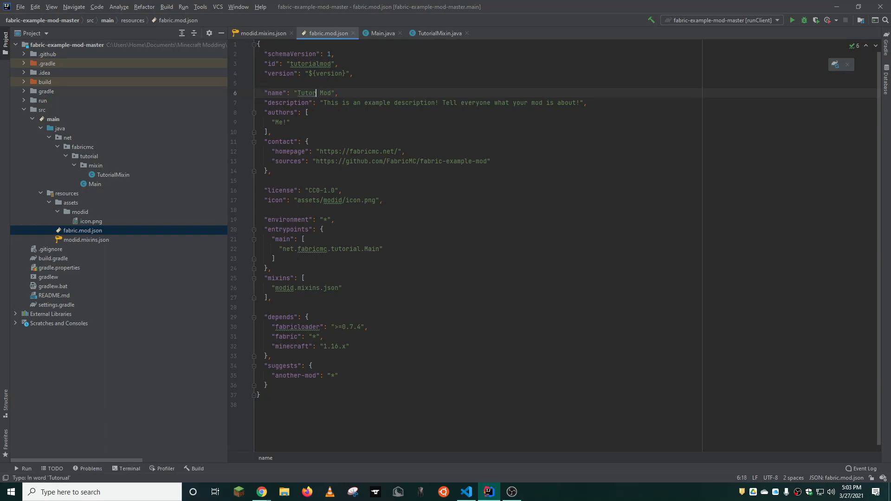
type("ial")
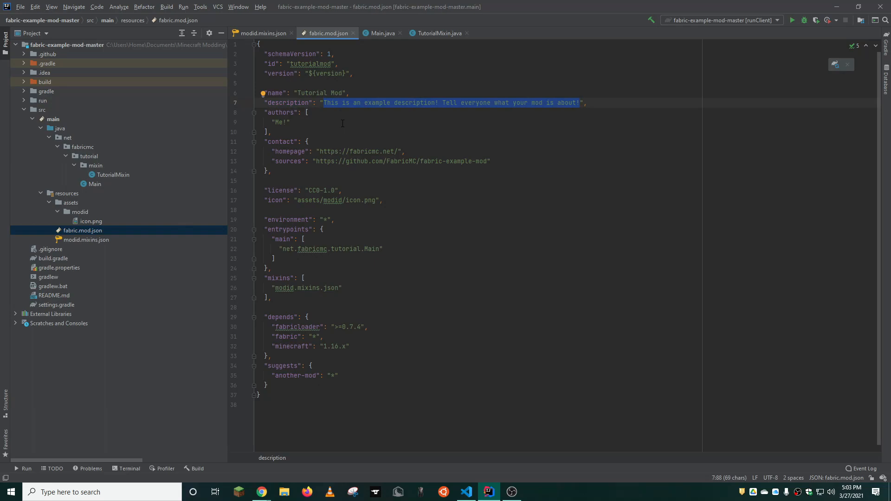
type("Tutorial")
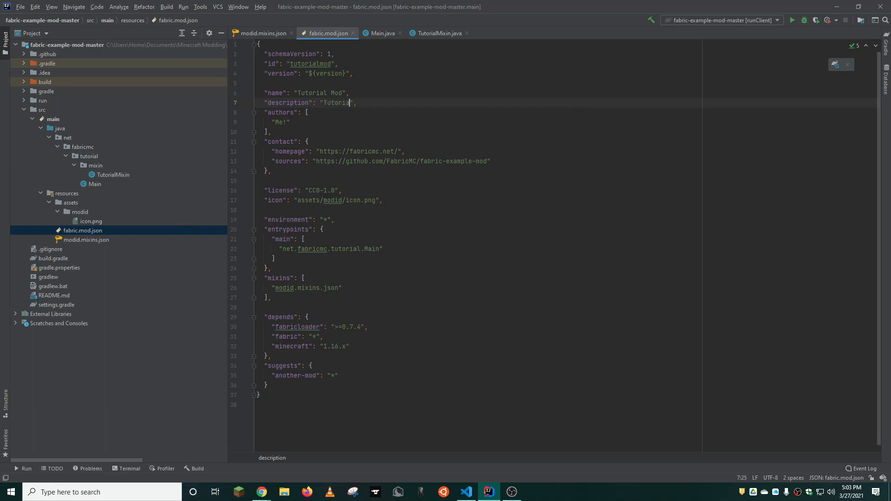
type("Description")
left_click(479, 122)
type("arcAura")
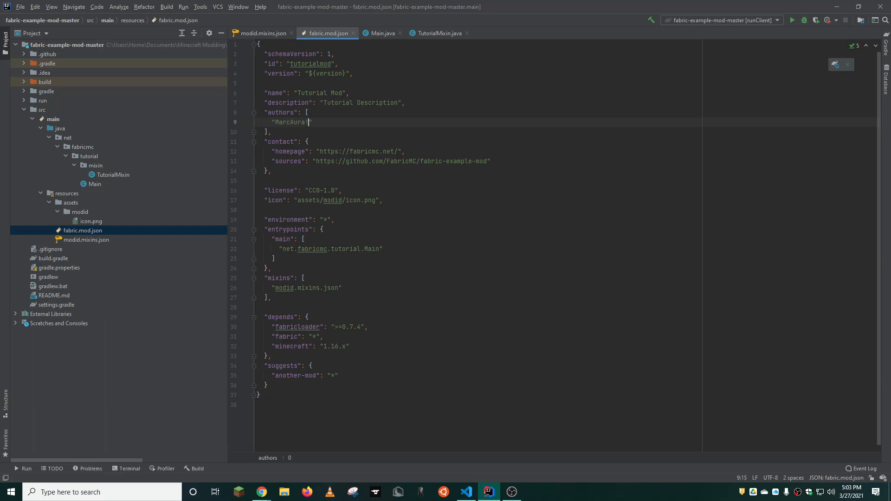
Step: Work through the homepage and sources link entries in fabric.mod.json
left_click(318, 152)
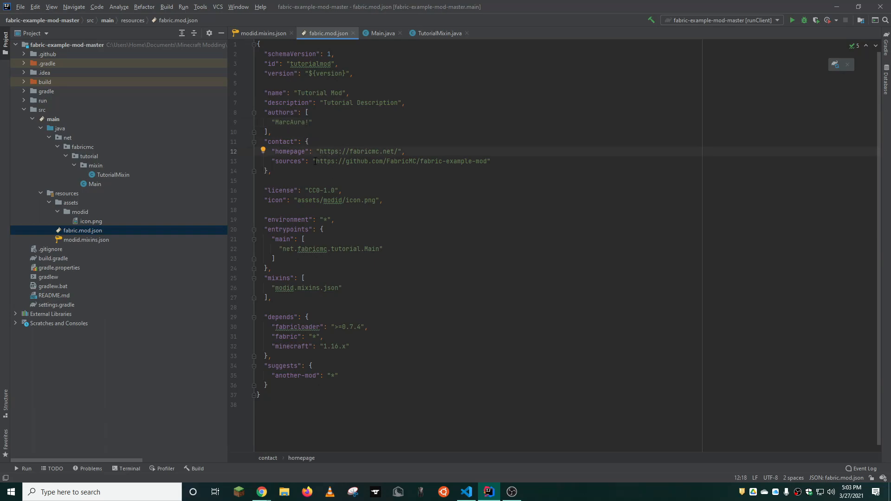
double_click(398, 161)
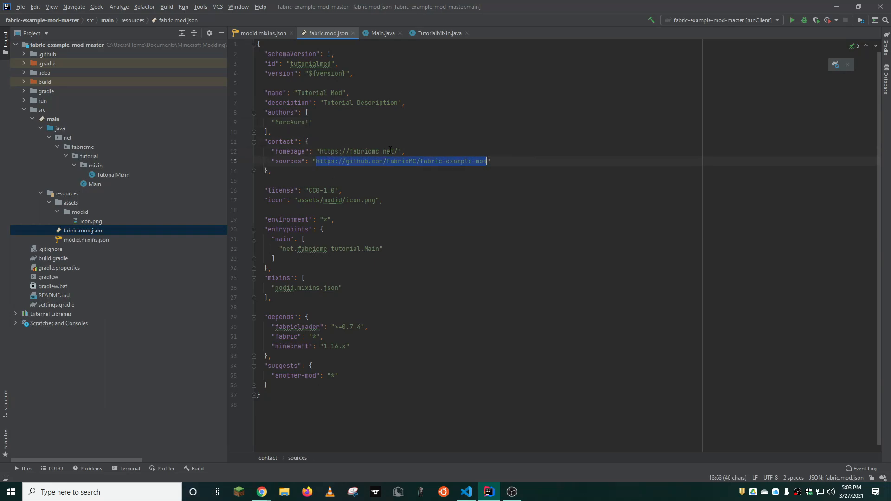
left_click(274, 258)
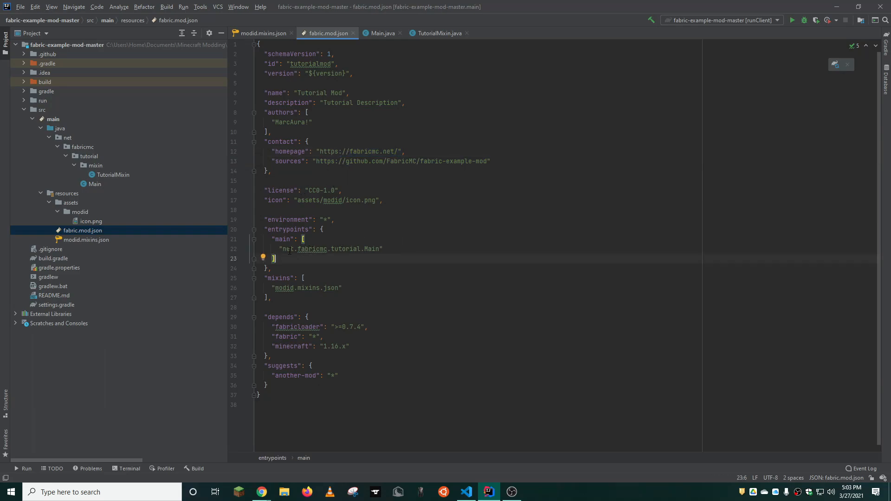
left_click(81, 212)
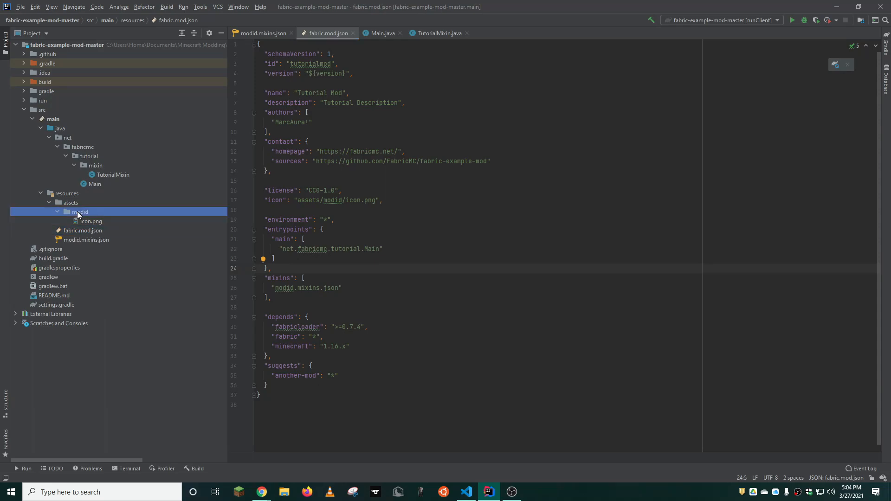
Step: Rename the assets/modid resources folder to tutorialmod via Refactor > Rename
left_click(82, 212)
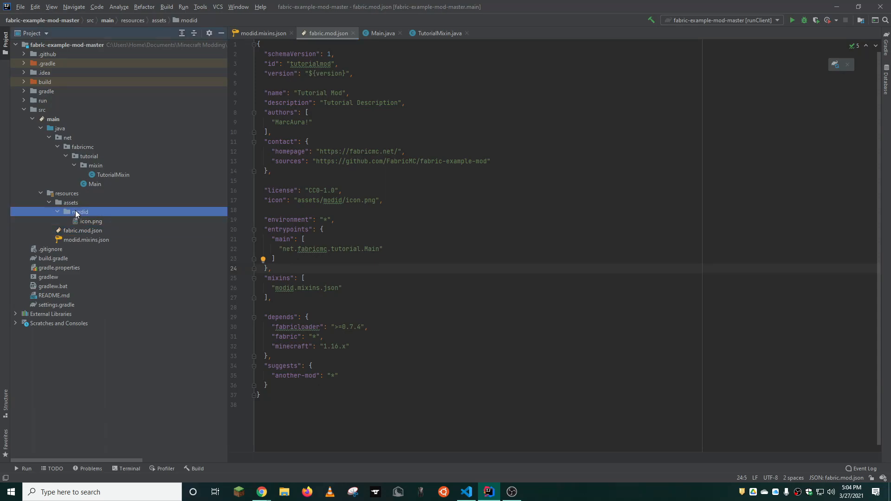
right_click(80, 211)
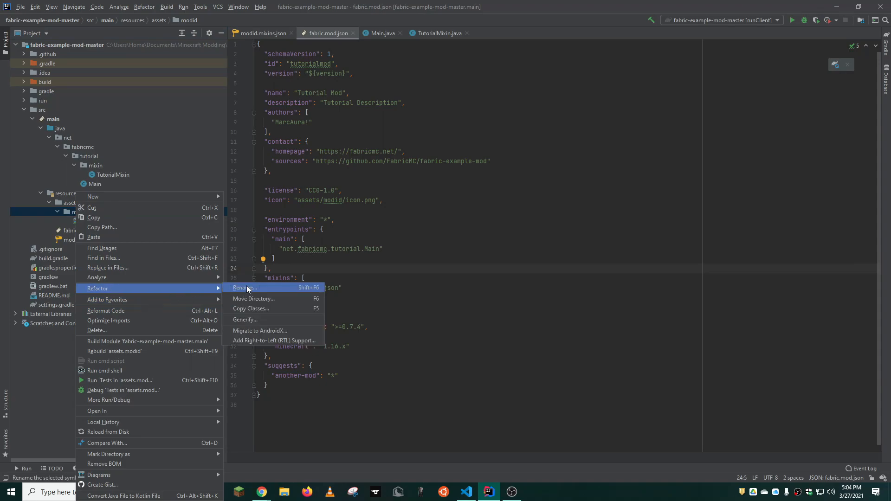
left_click(241, 287)
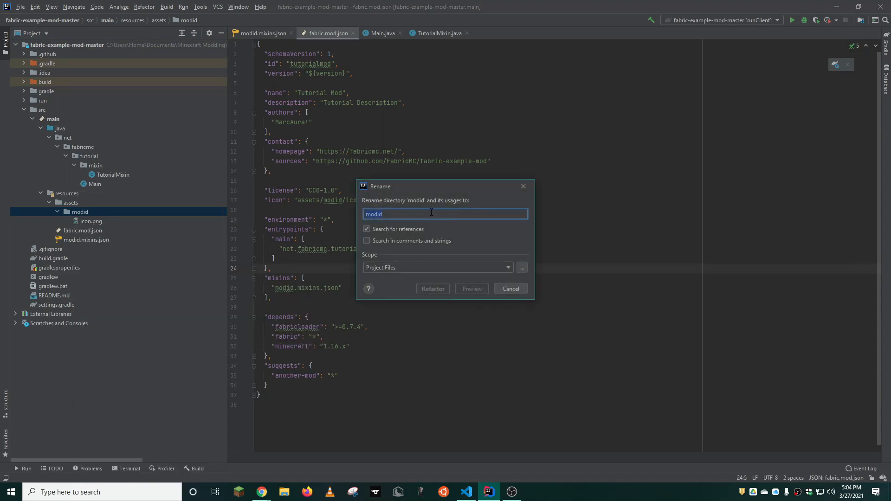
type("tuto")
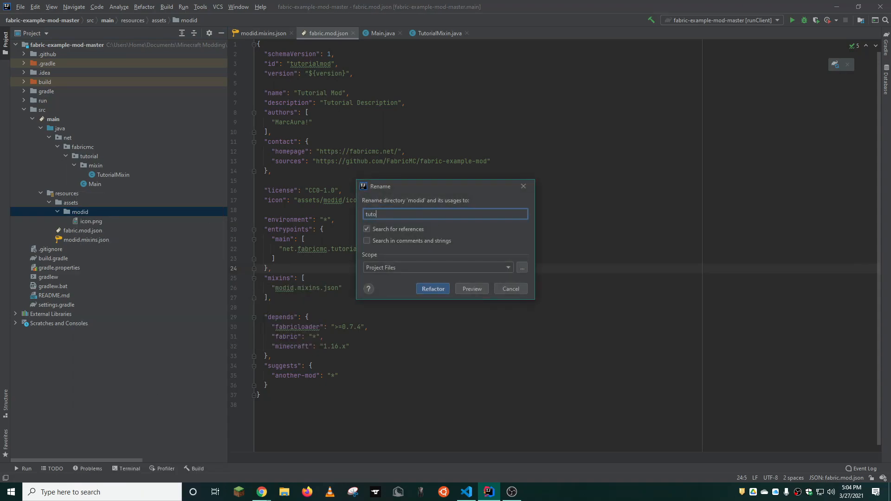
type("rial")
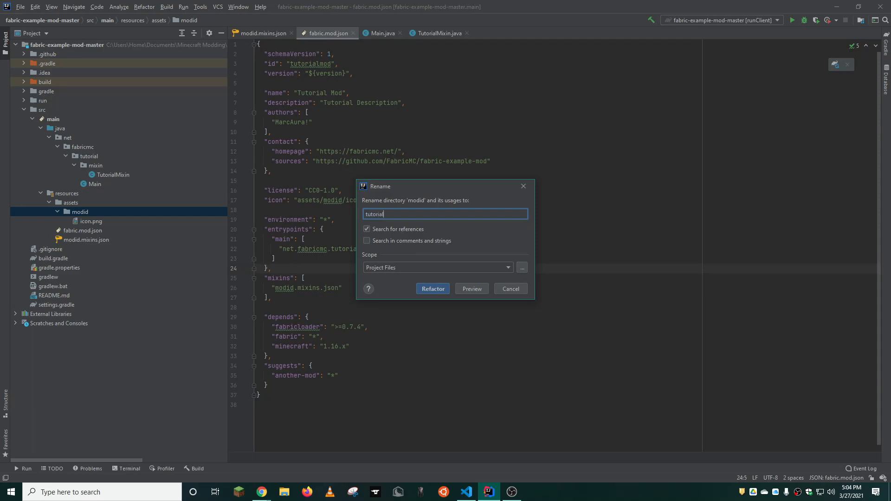
type("mod")
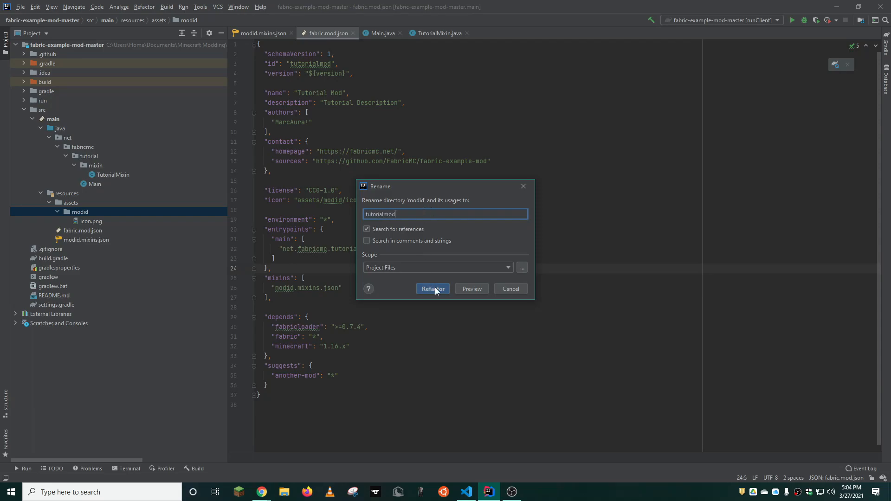
left_click(432, 289)
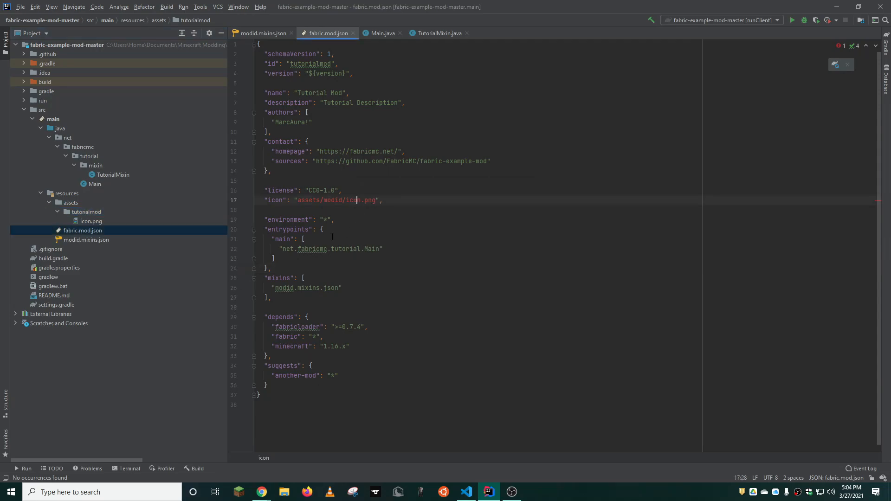
Step: Point the icon path at assets/tutorialmod/icon.png, then select modid.mixins.json for renaming
left_click(327, 200)
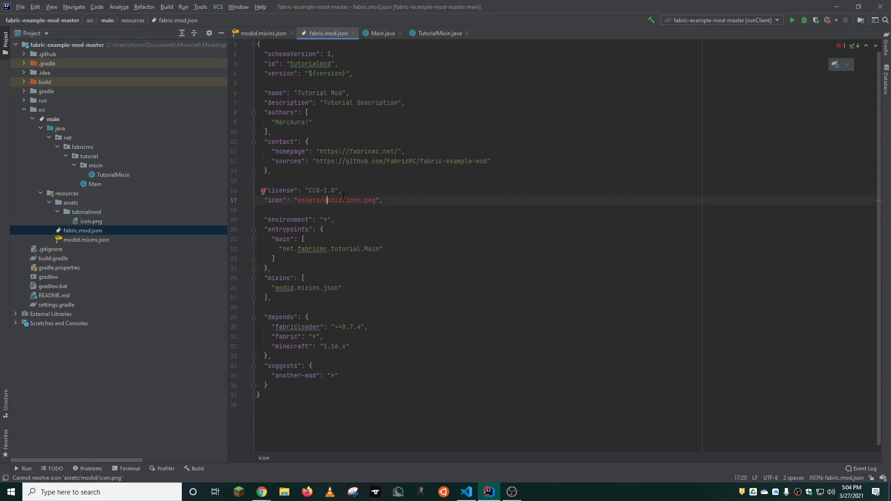
double_click(334, 200)
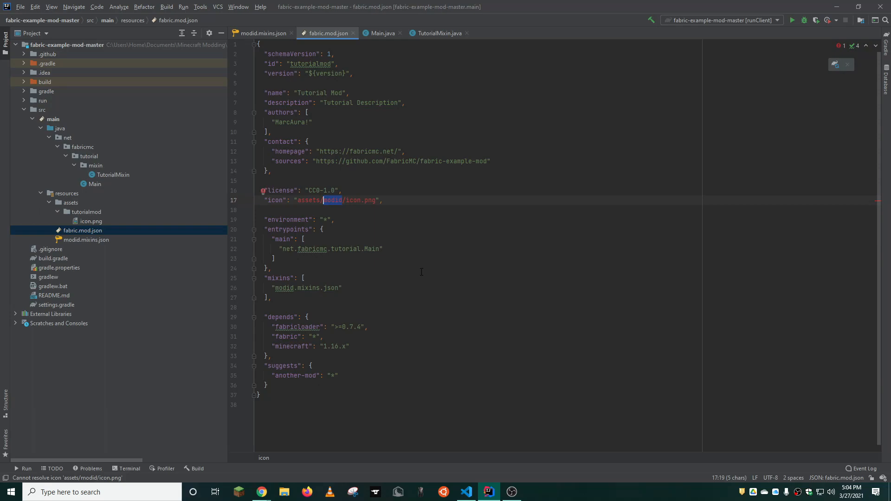
type("tutorialmod")
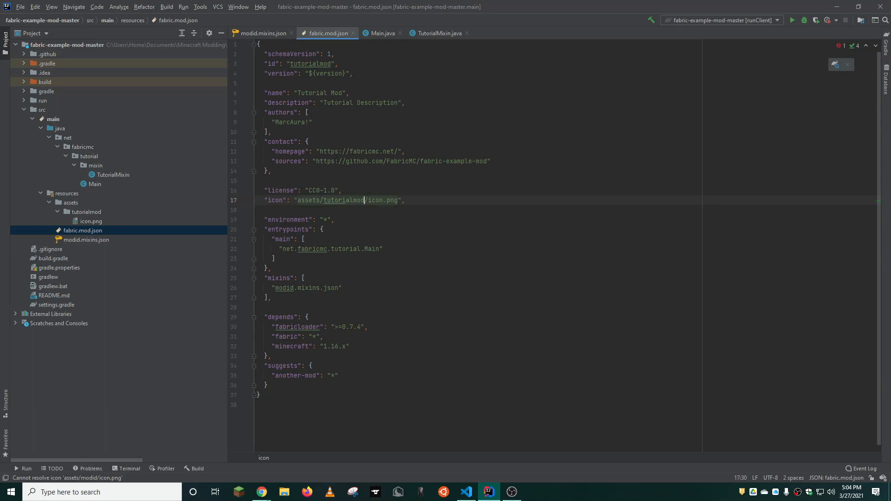
left_click(90, 221)
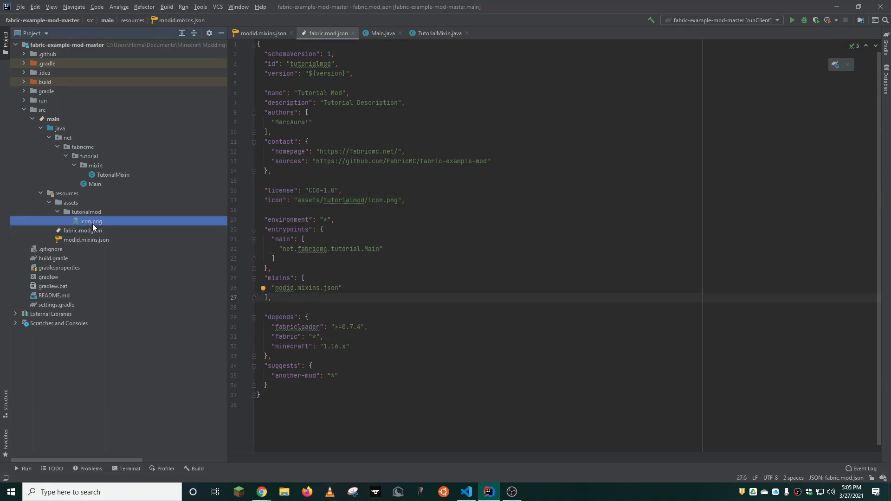
right_click(86, 239)
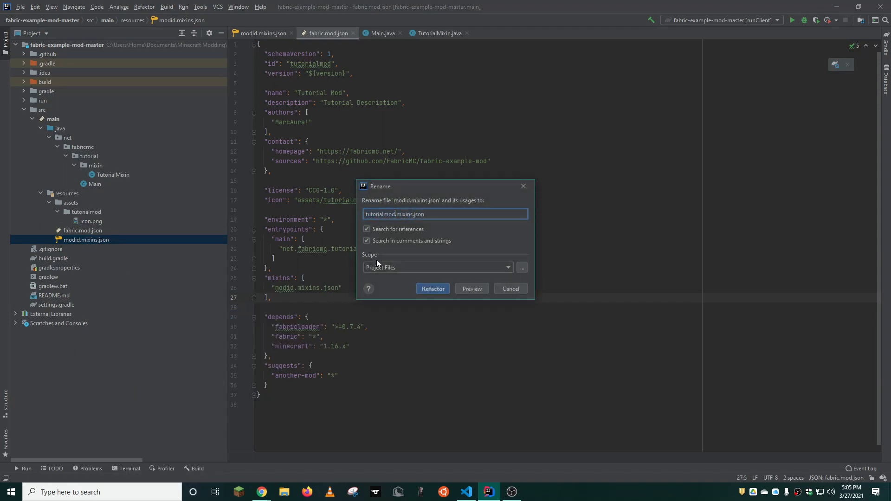
Step: Confirm renaming modid.mixins.json to tutorialmod.mixins.json with the mixins entry updated
left_click(433, 289)
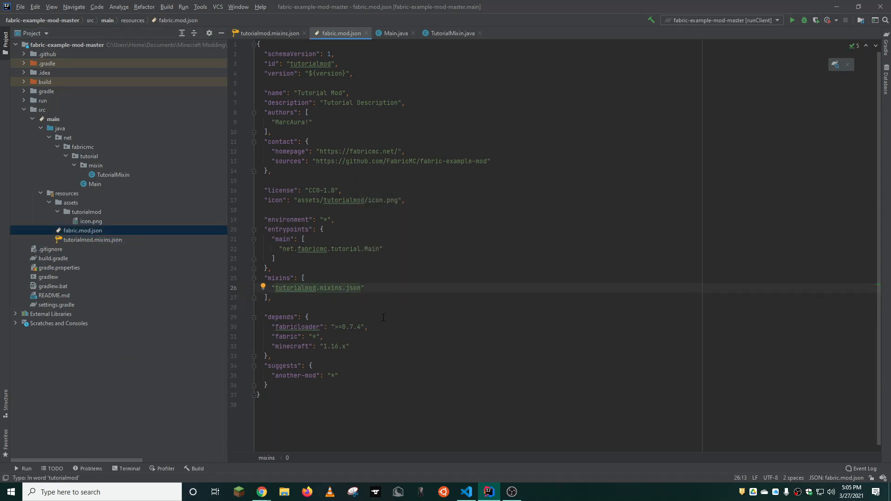
Step: Search 'never gonna give you up' in a new Chrome tab to open the YouTube video
left_click(261, 492)
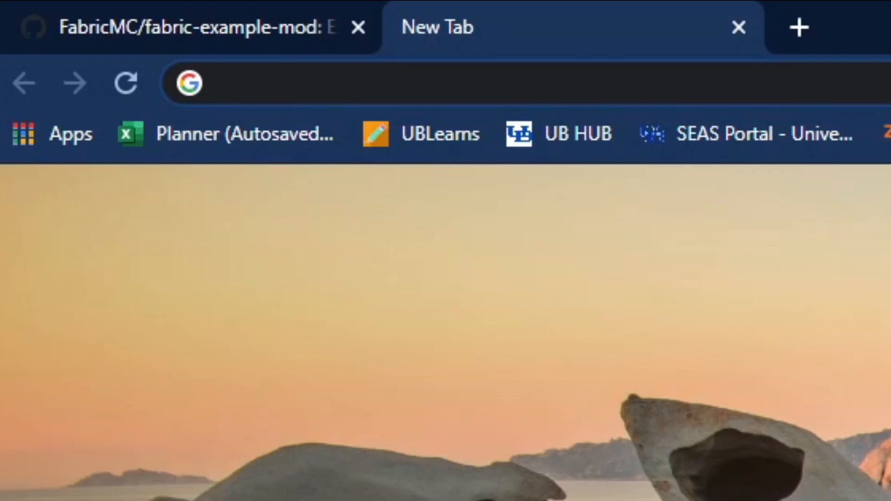
type("never gonna give you up")
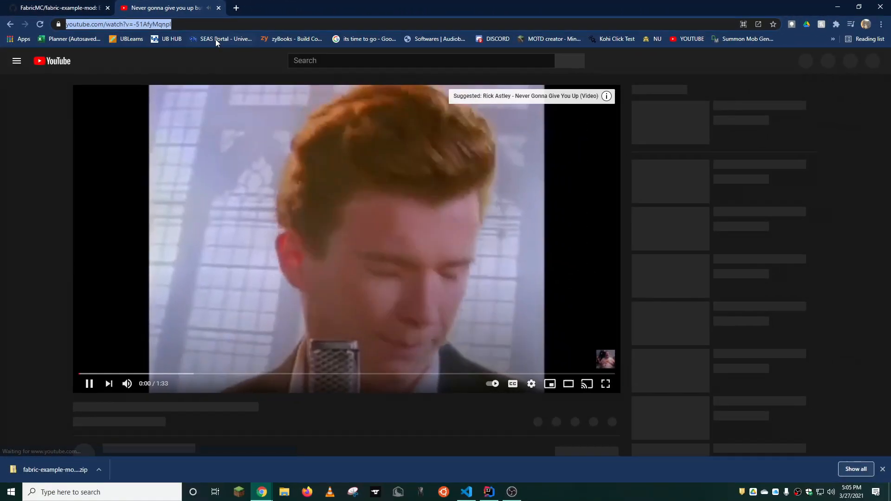
Step: Set fabric.mod.json homepage and sources to the YouTube URL, then close all editor files
left_click(488, 492)
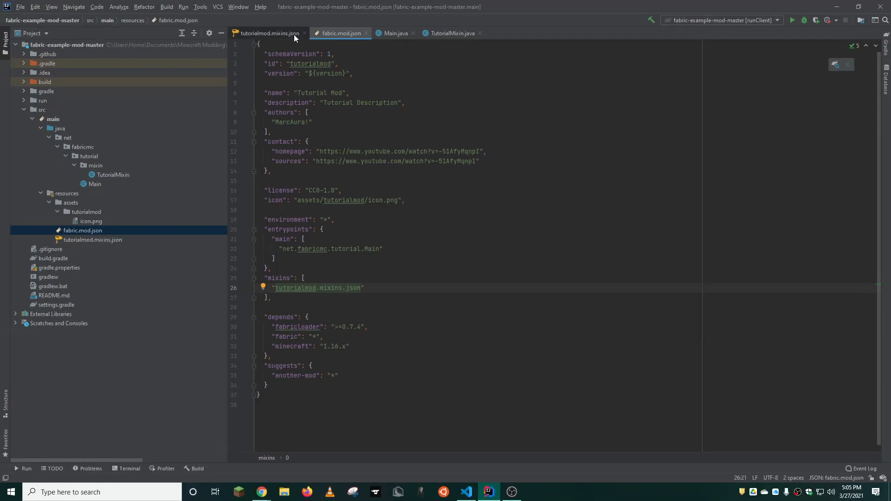
left_click(393, 33)
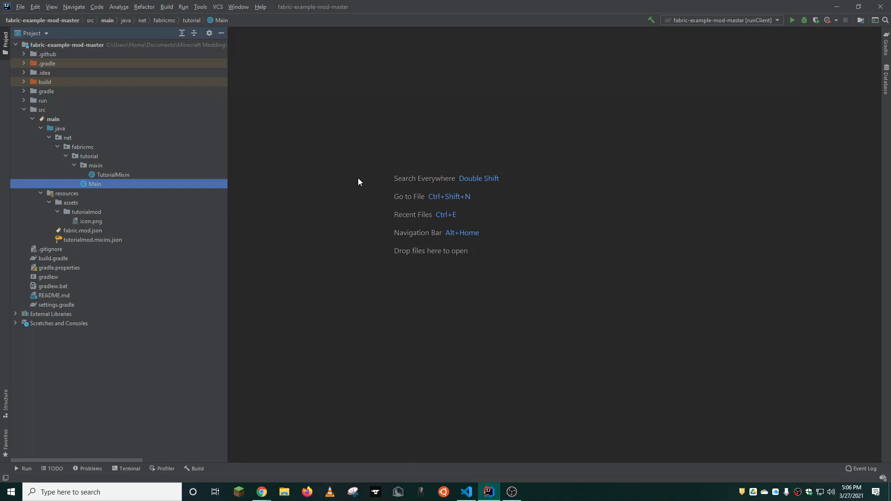
Step: Copy the cloth-config, Mod Menu, OptiFine and Roughly Enough Items jars into run/mods
left_click(285, 492)
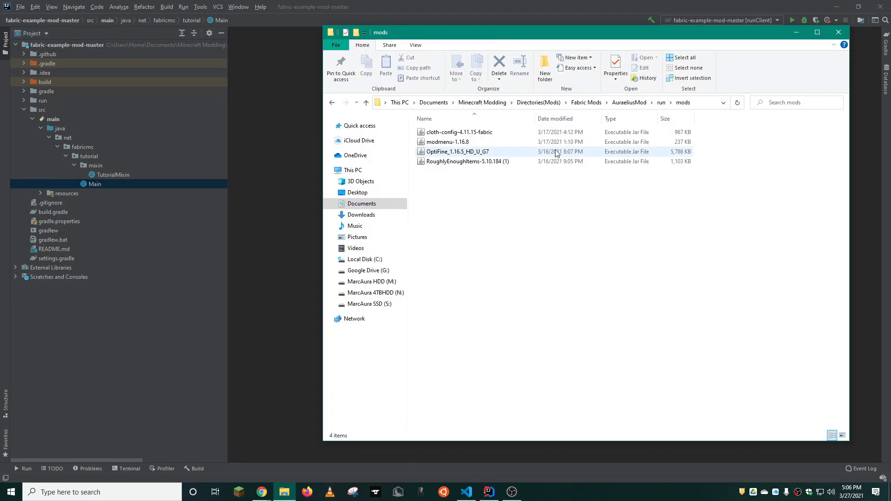
left_click(466, 161)
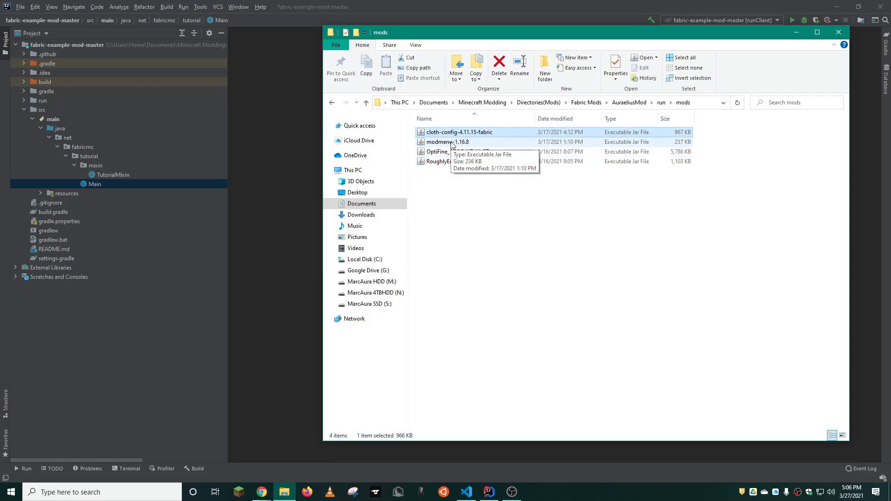
left_click(457, 152)
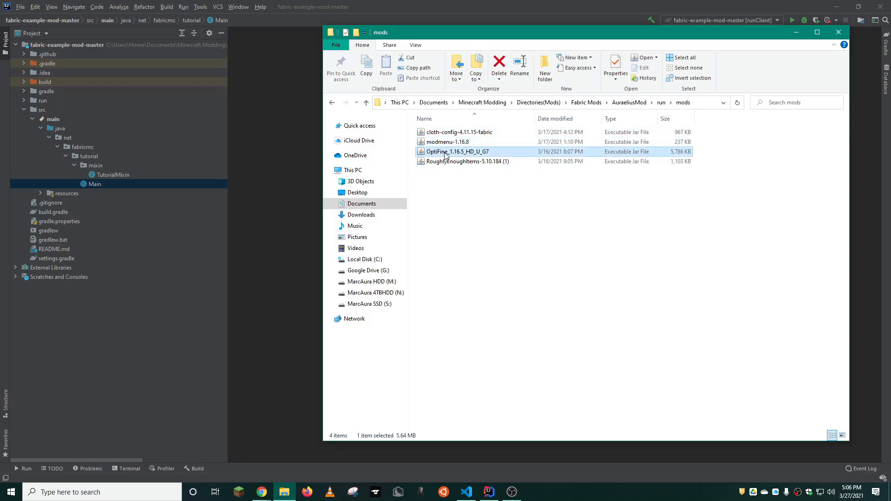
left_click(446, 201)
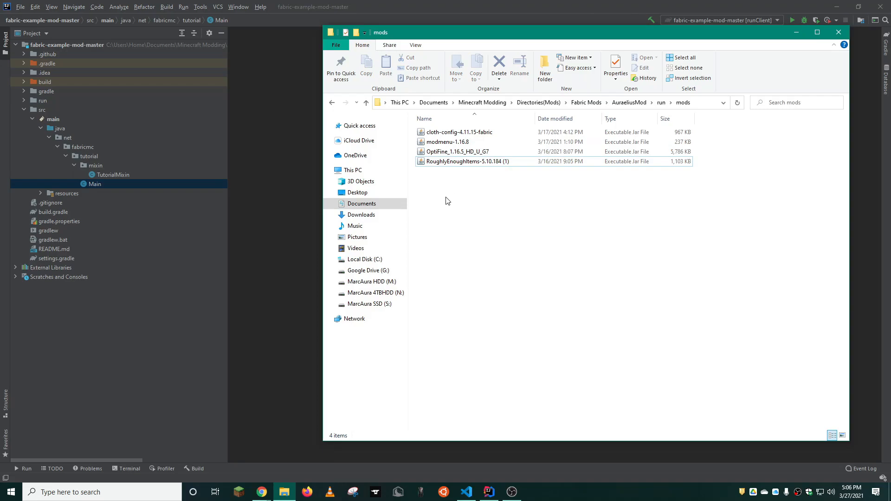
mouse_move(443, 206)
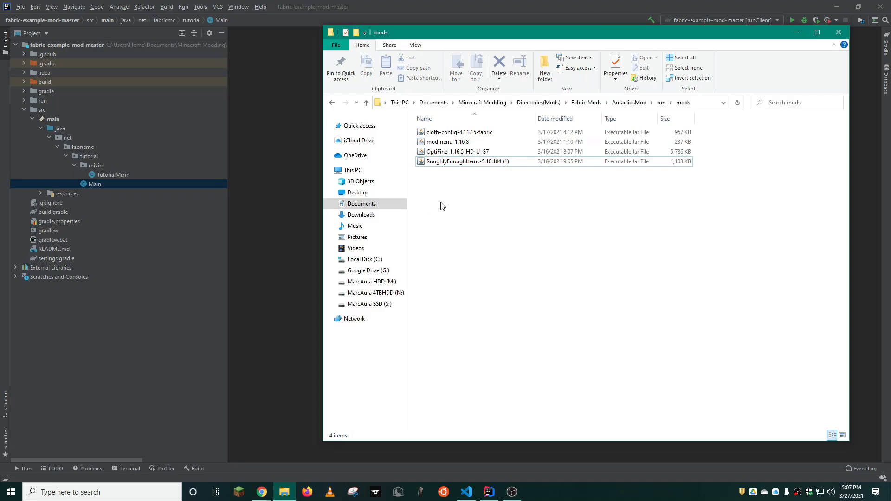
mouse_move(469, 142)
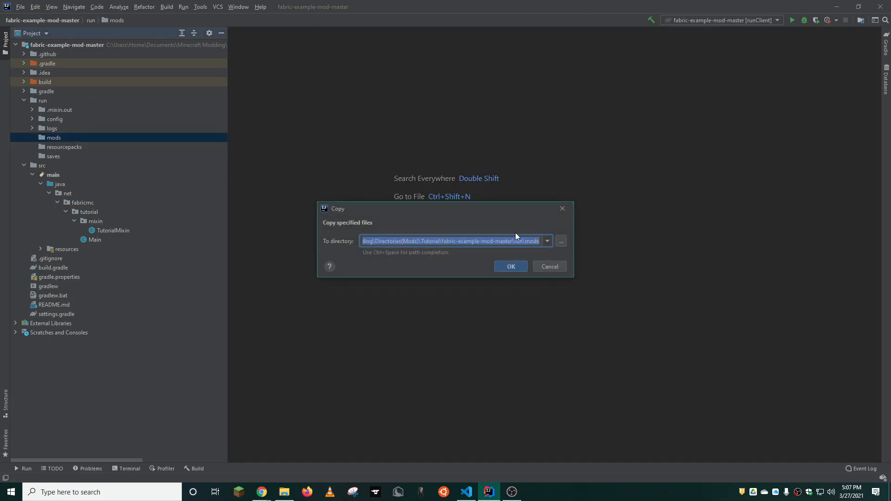
left_click(510, 266)
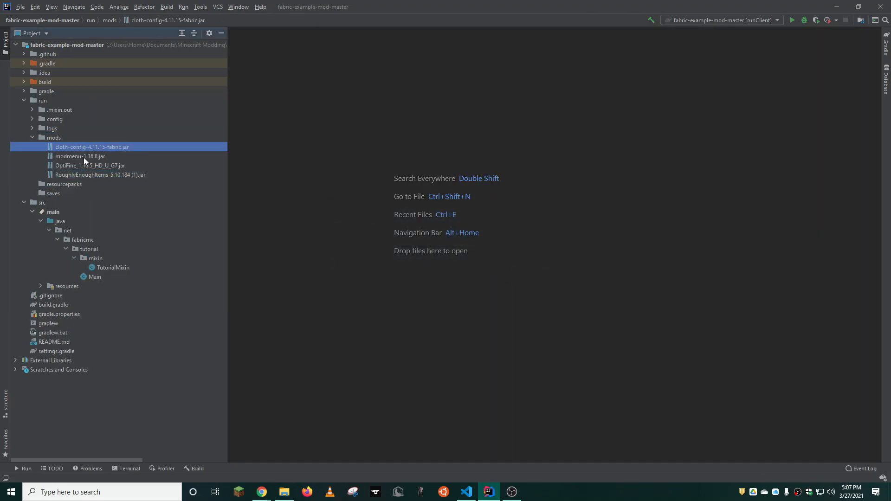
left_click(101, 175)
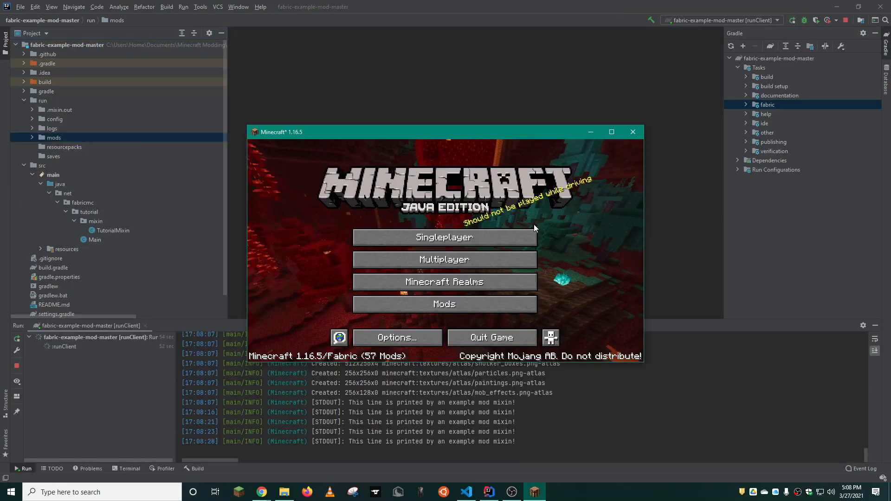
Step: Browse the Minecraft, Mod Menu and Tutorial Mod entries, then open Tutorial Mod's YouTube website
left_click(445, 304)
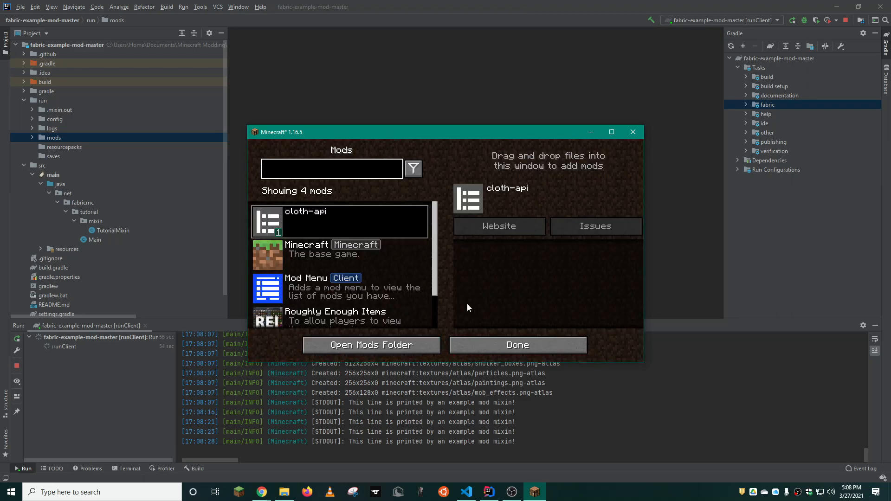
left_click(340, 255)
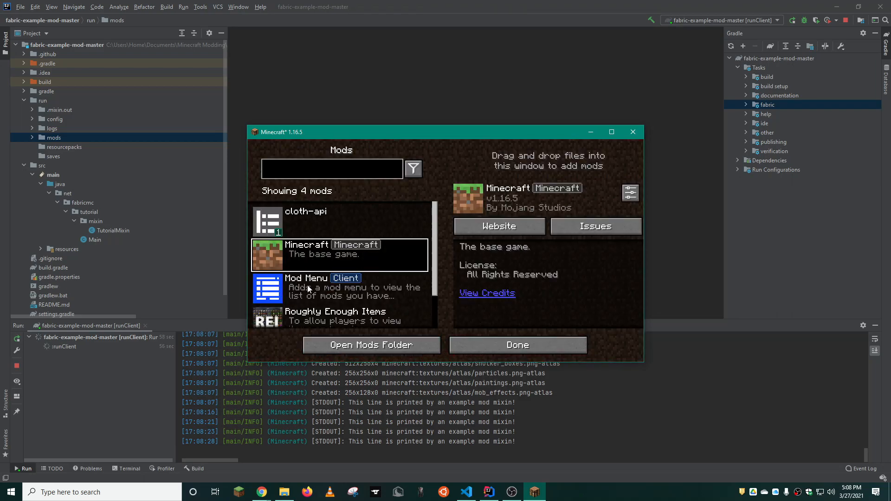
left_click(341, 288)
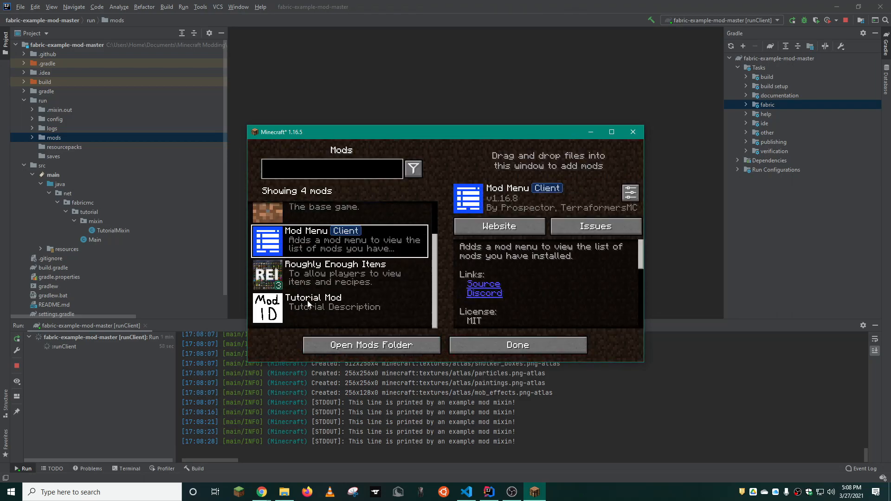
left_click(339, 307)
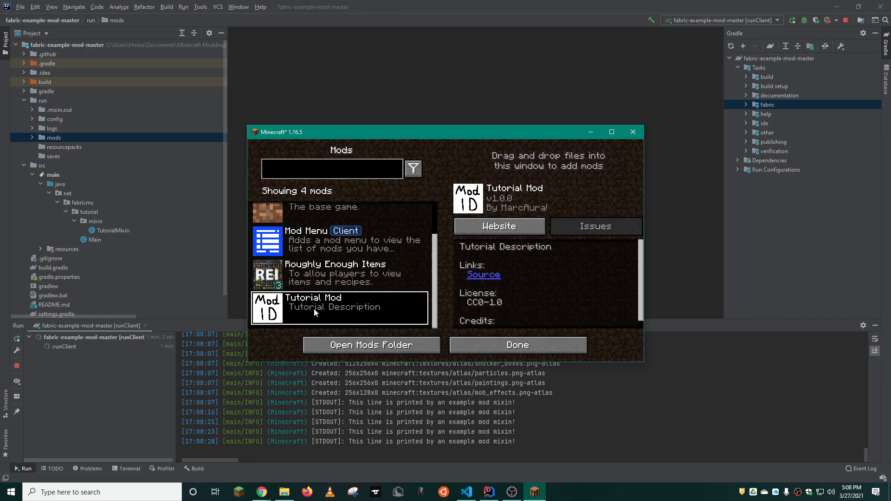
mouse_move(526, 191)
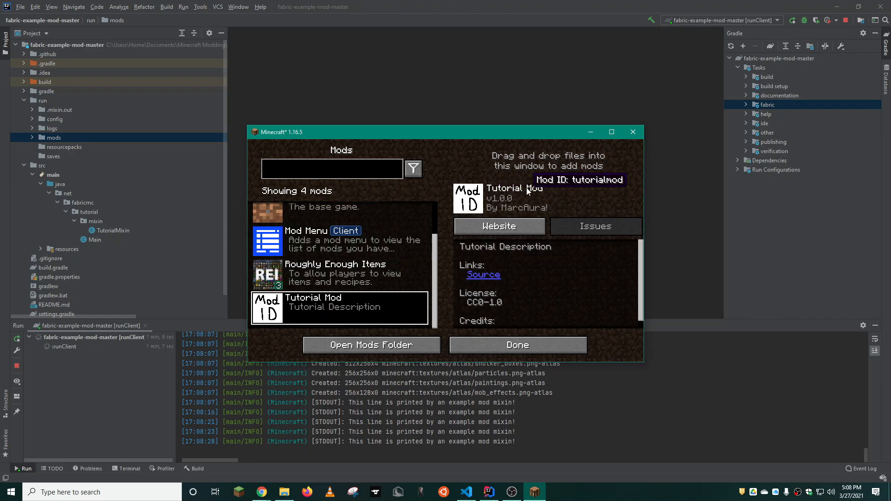
mouse_move(517, 259)
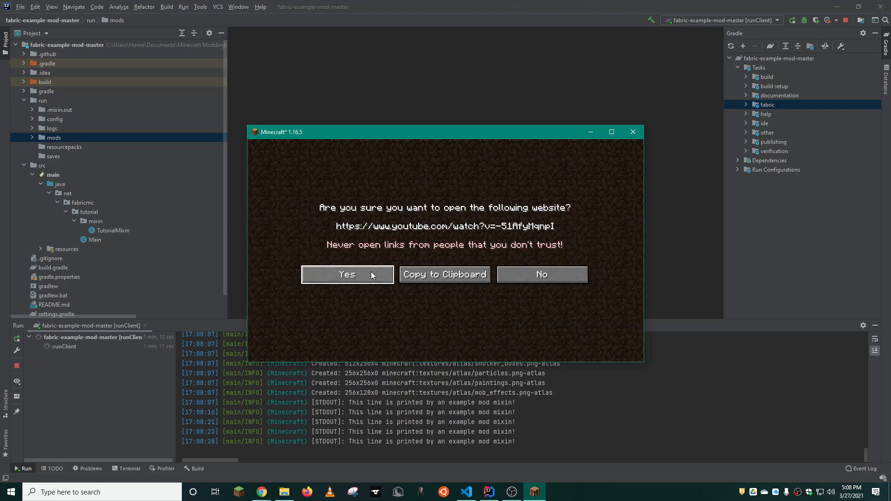
left_click(347, 275)
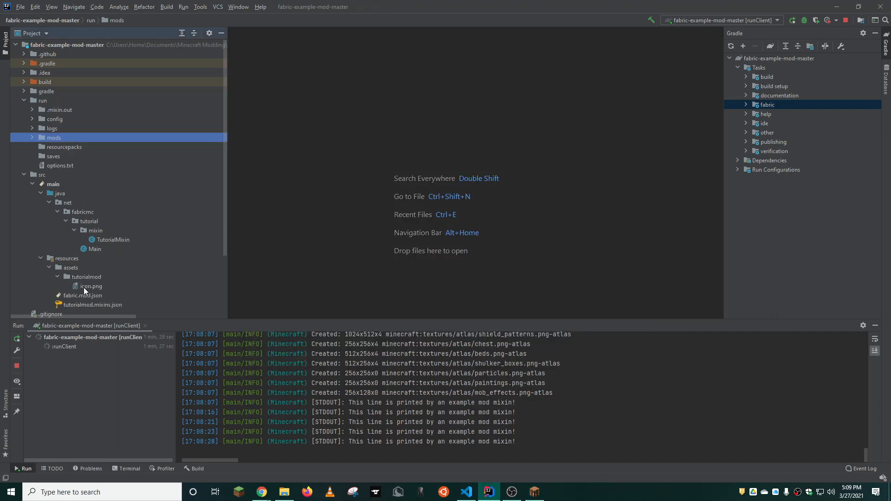
Step: Reveal icon.png in File Explorer and open it with paint.net
right_click(91, 286)
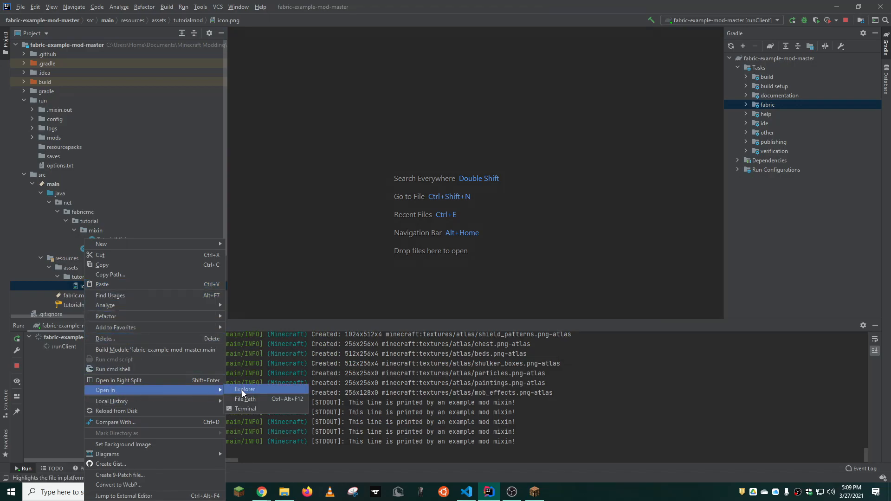
left_click(246, 390)
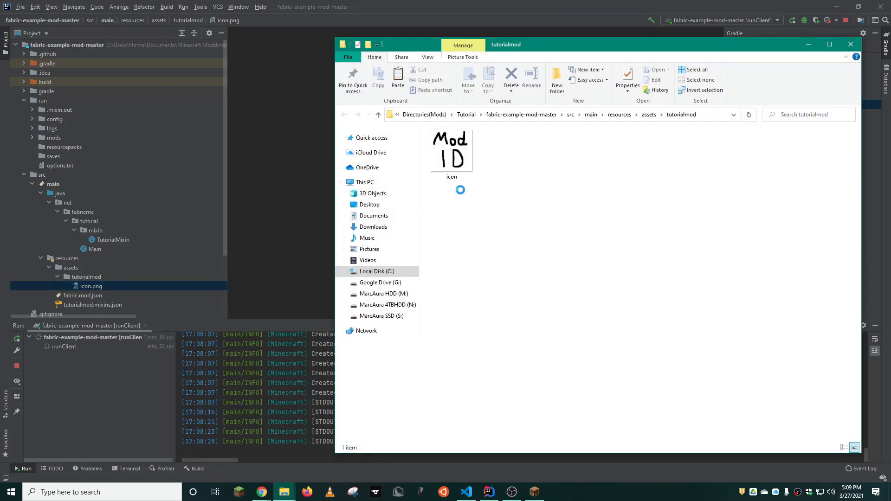
right_click(450, 150)
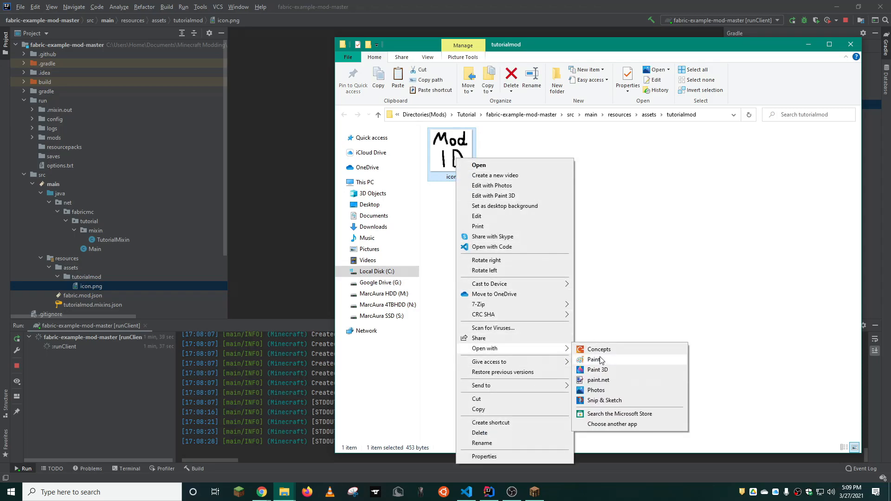
left_click(600, 380)
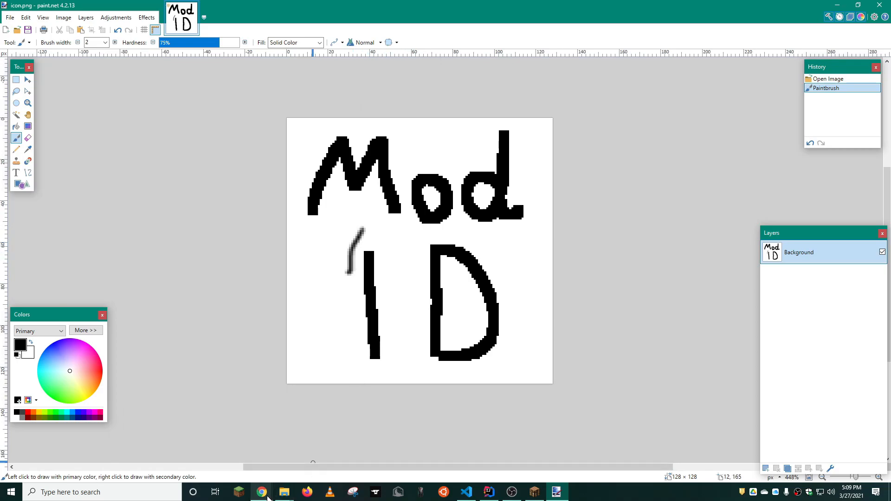
Step: Import the red and blue head images as layers and crop to the selected artwork
left_click(283, 492)
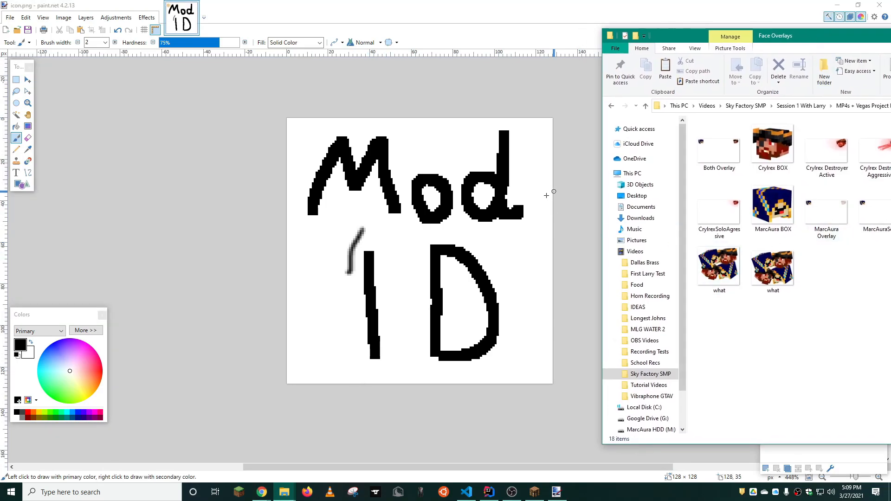
mouse_move(773, 205)
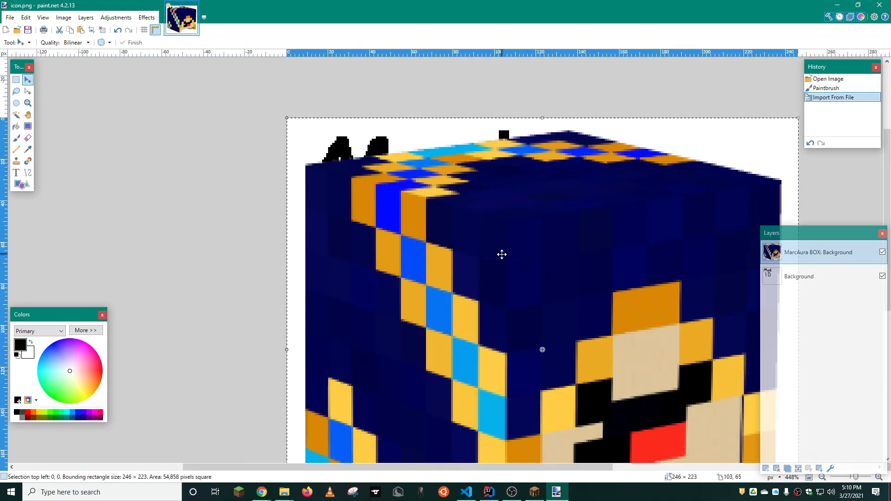
left_click(63, 17)
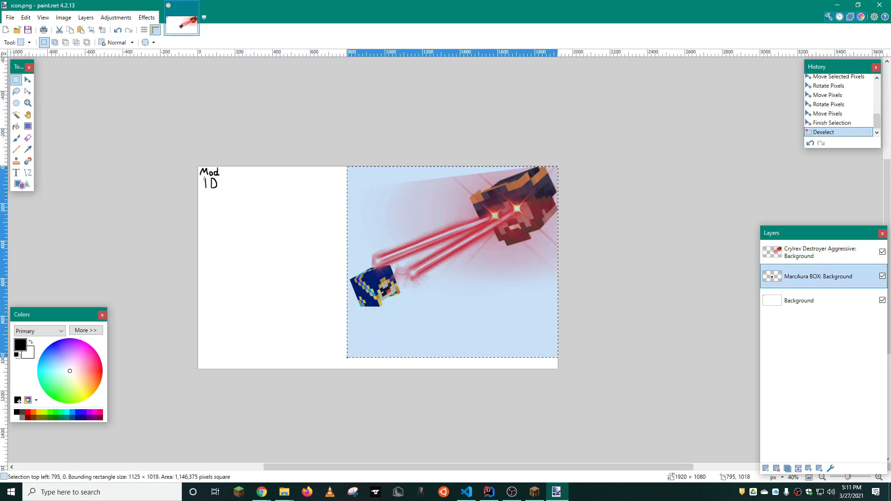
left_click(63, 17)
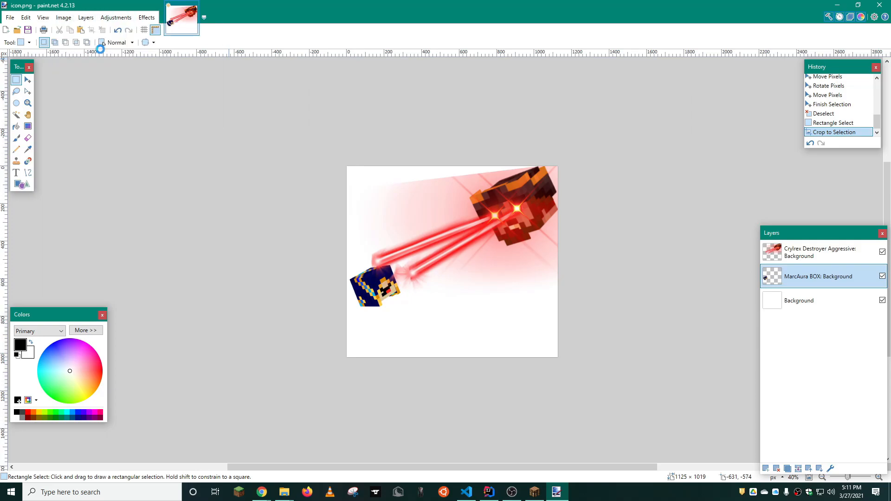
Step: Resize the icon canvas to a square 1019×1019
left_click(63, 17)
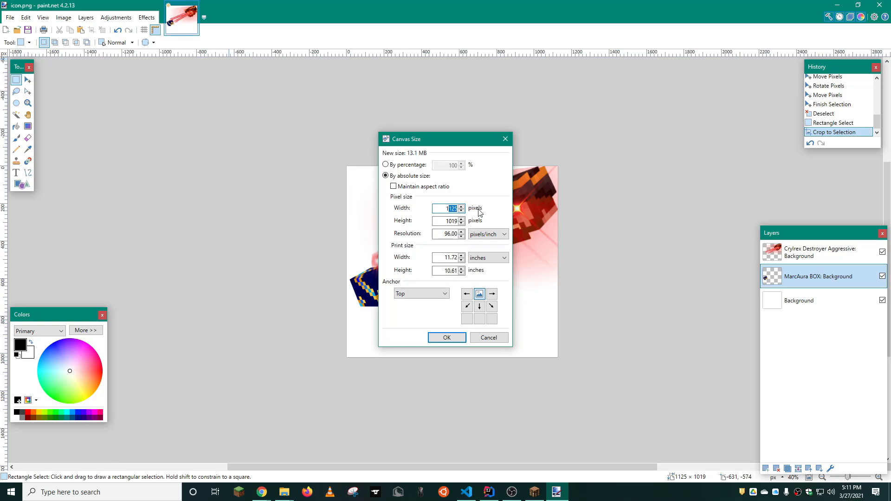
type("1019")
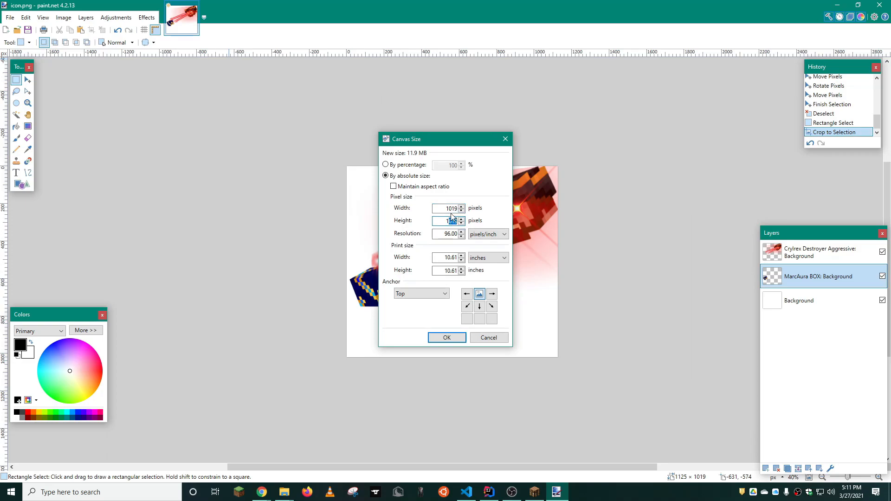
left_click(446, 338)
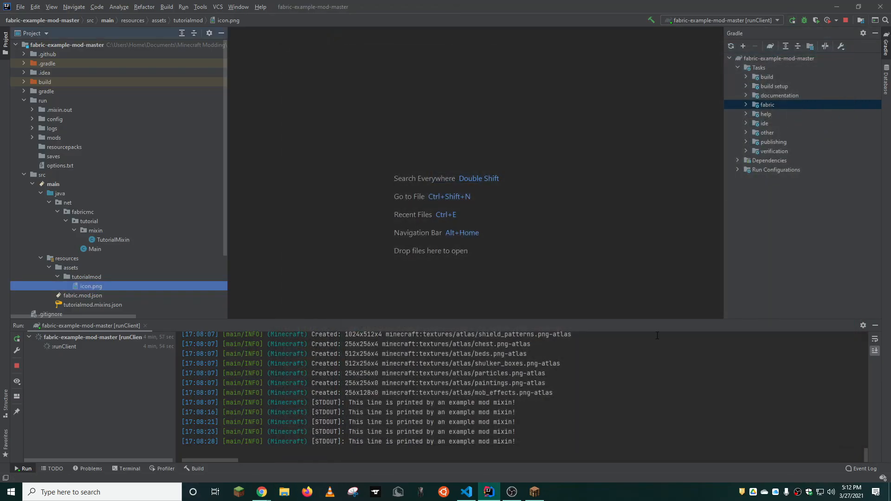
Step: Rerun runClient and check Tutorial Mod's new laser-head icon in the mods list
left_click(17, 337)
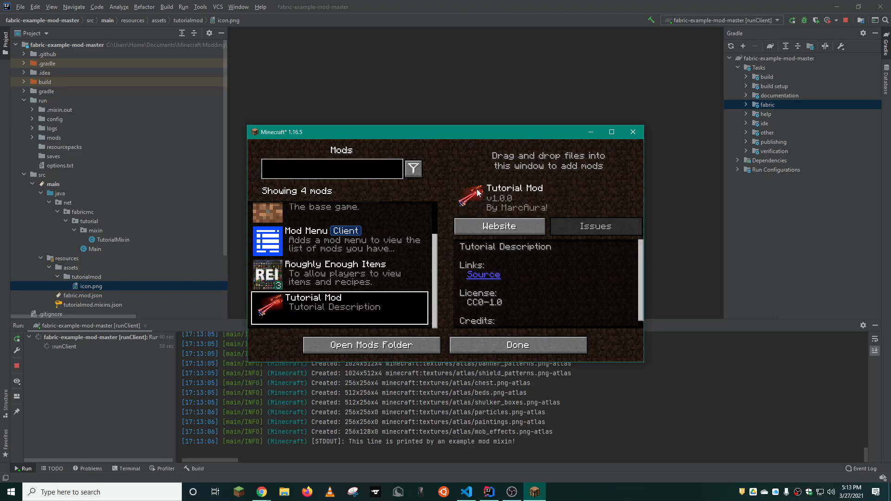
mouse_move(476, 198)
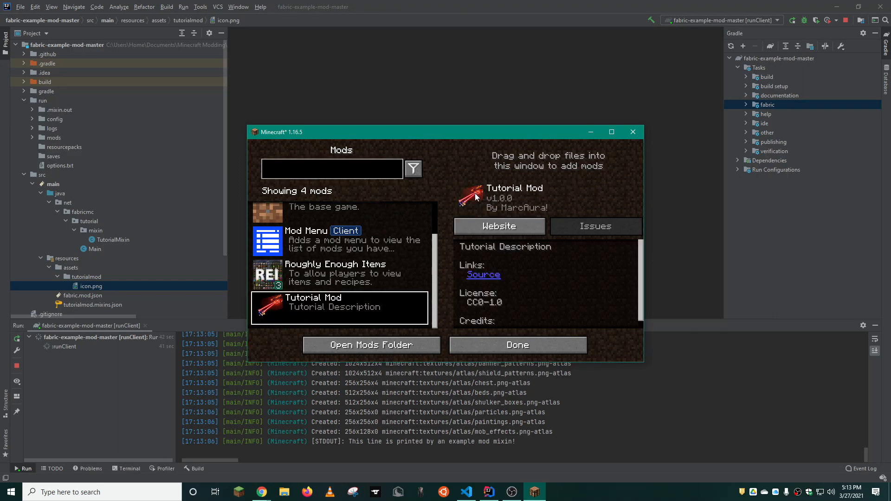
mouse_move(473, 201)
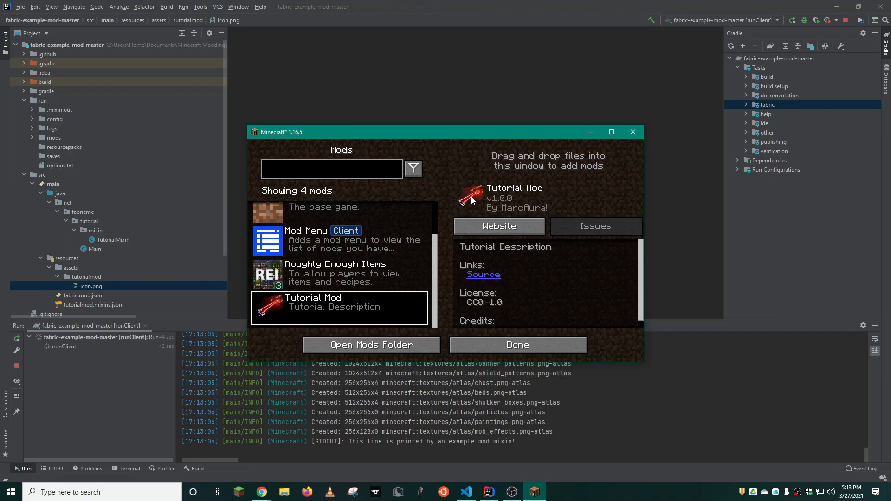
mouse_move(416, 367)
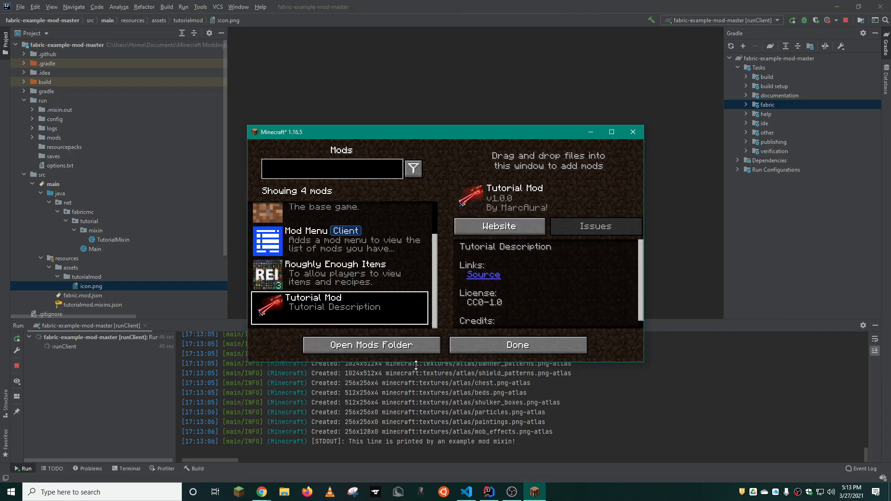
Step: Exit the mods list and create a Hardcore singleplayer world named New World
left_click(517, 345)
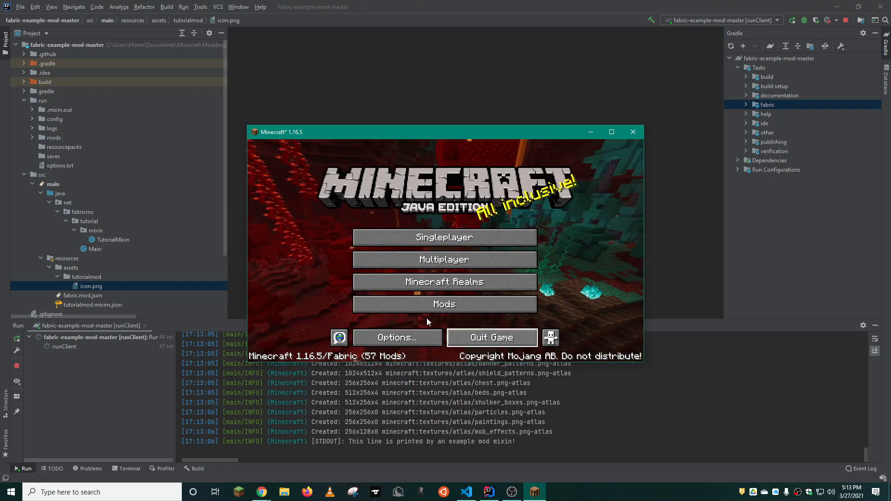
left_click(445, 238)
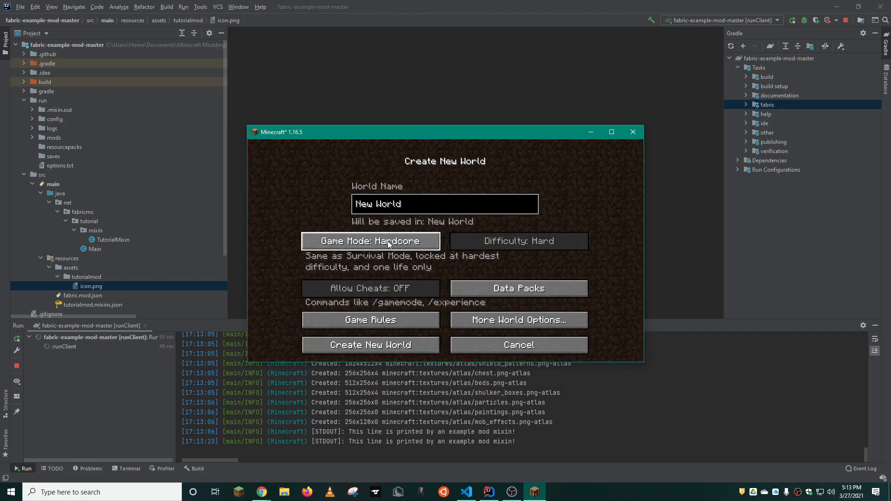
left_click(370, 345)
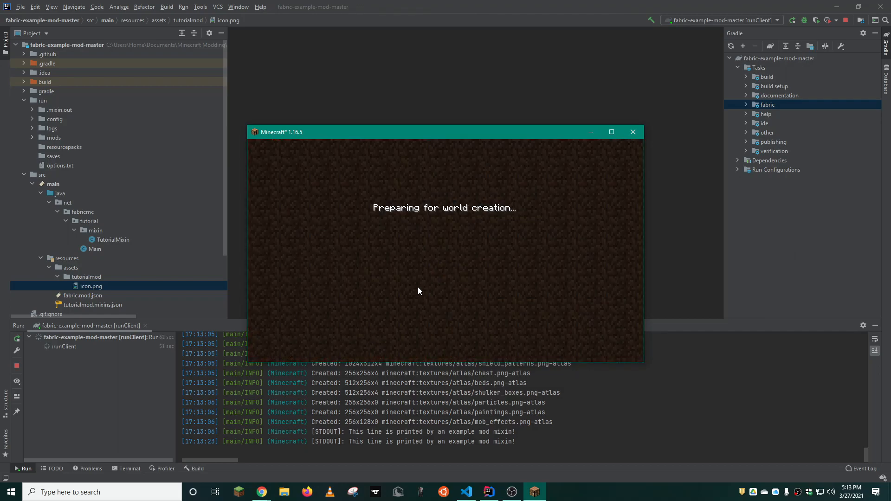